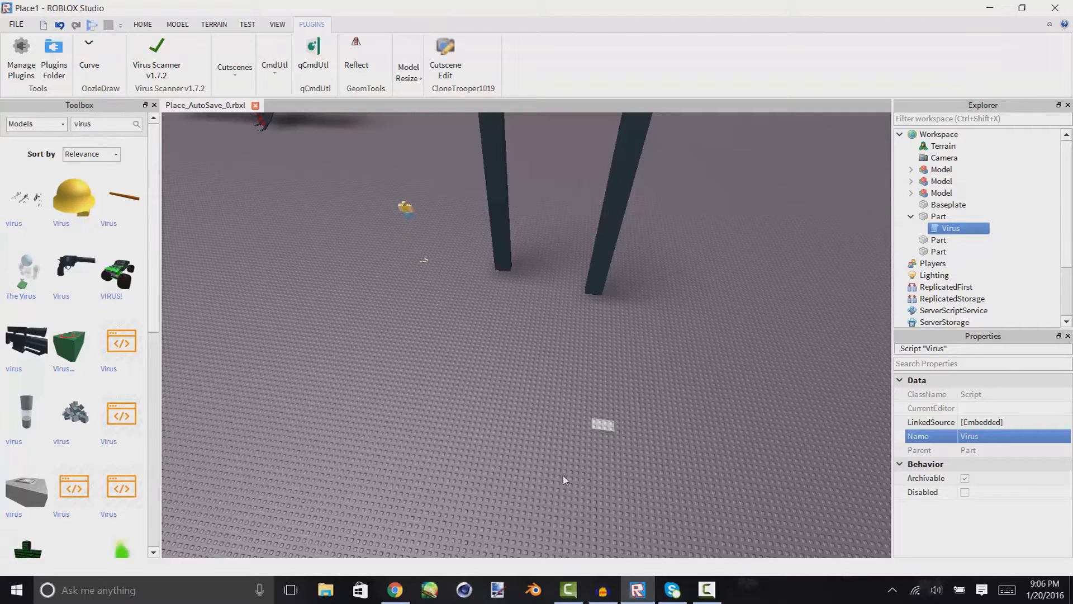
{"action": "mouse_move", "coordinate": [401, 341]}
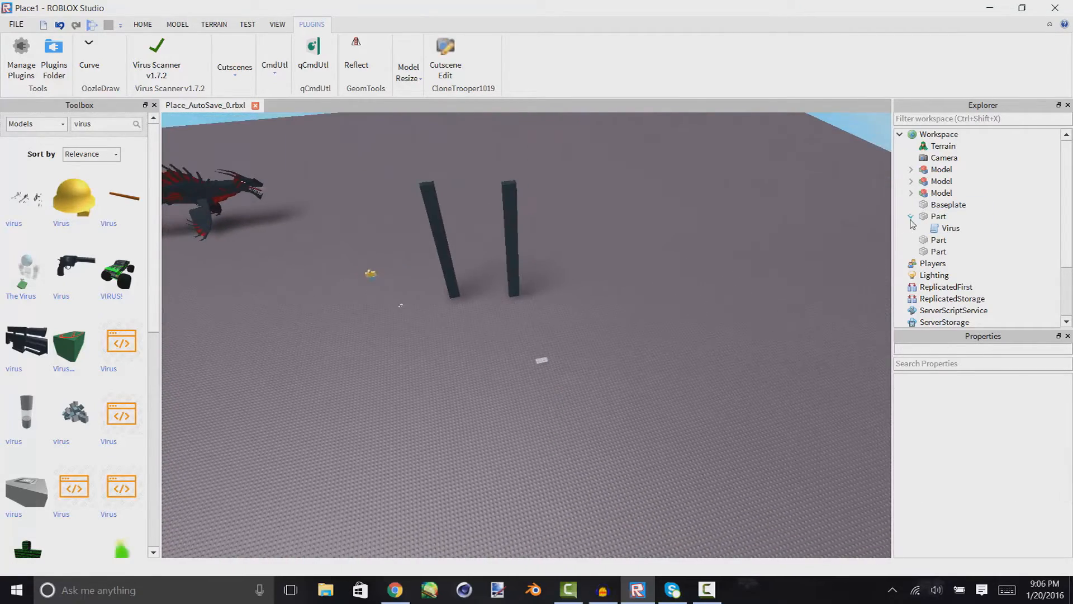
Collapse the Part in Explorer that holds the nested Virus script
{"action": "left_click", "coordinate": [911, 216]}
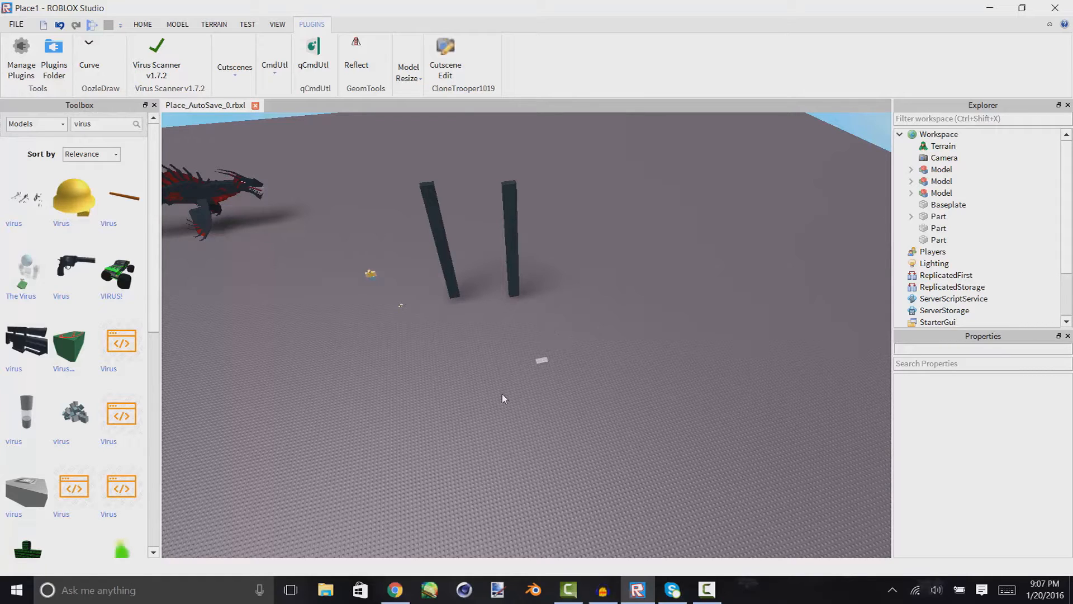
{"action": "mouse_move", "coordinate": [458, 402]}
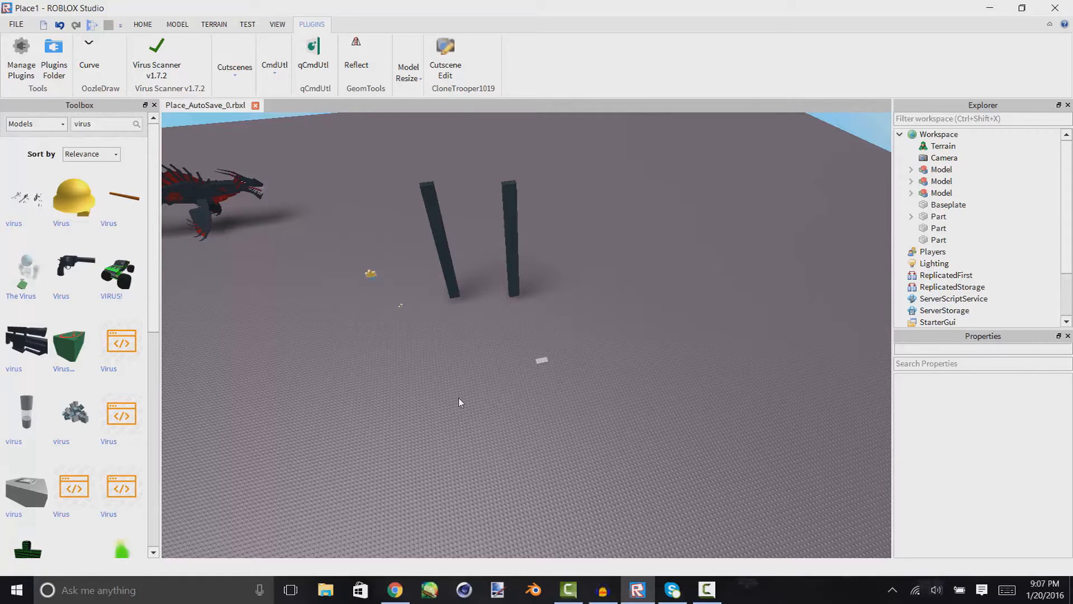
{"action": "mouse_move", "coordinate": [533, 345]}
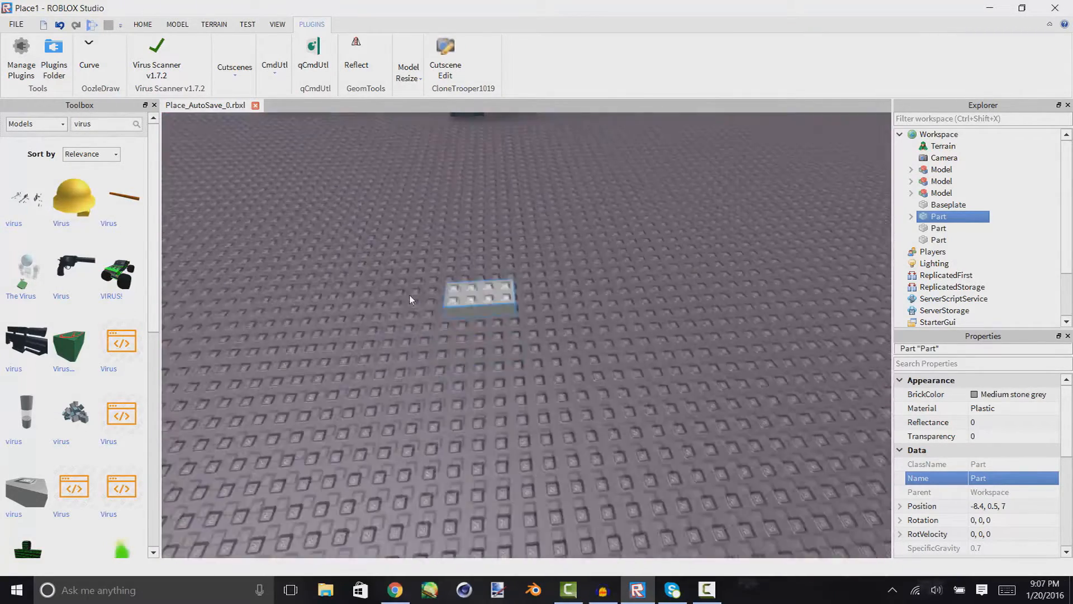
Scan the three Parts with Virus Scanner, mark all results, and proceed to removal
{"action": "left_click", "coordinate": [156, 55]}
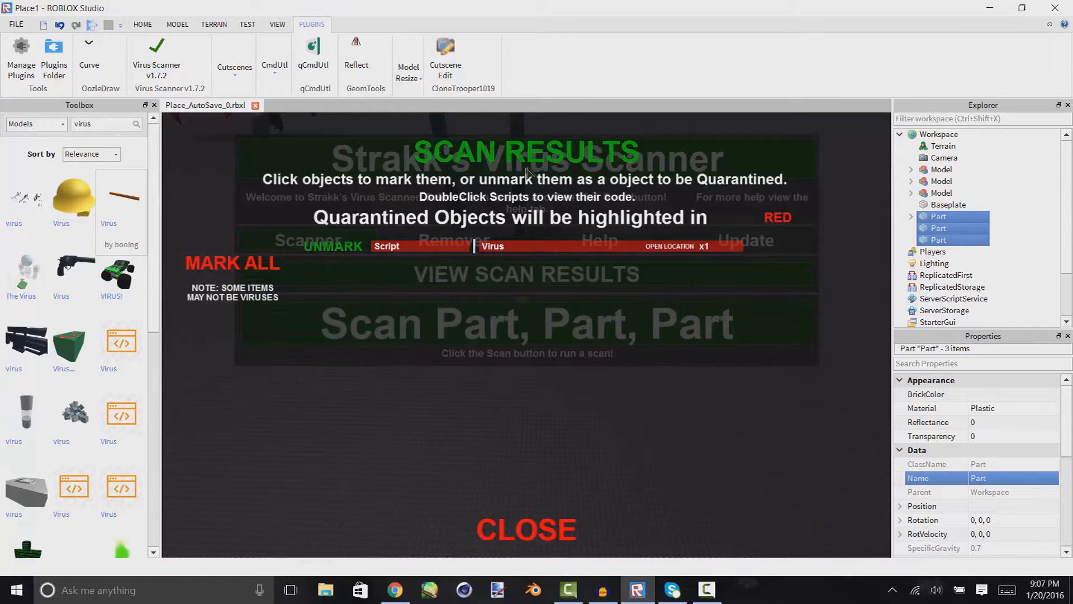
{"action": "mouse_move", "coordinate": [253, 264]}
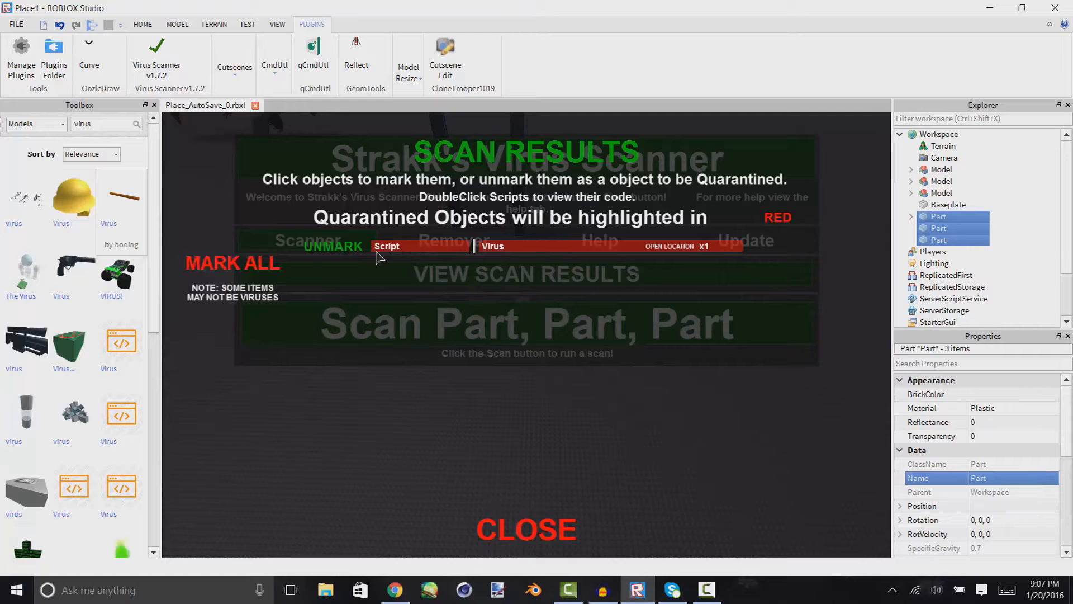
{"action": "mouse_move", "coordinate": [413, 237]}
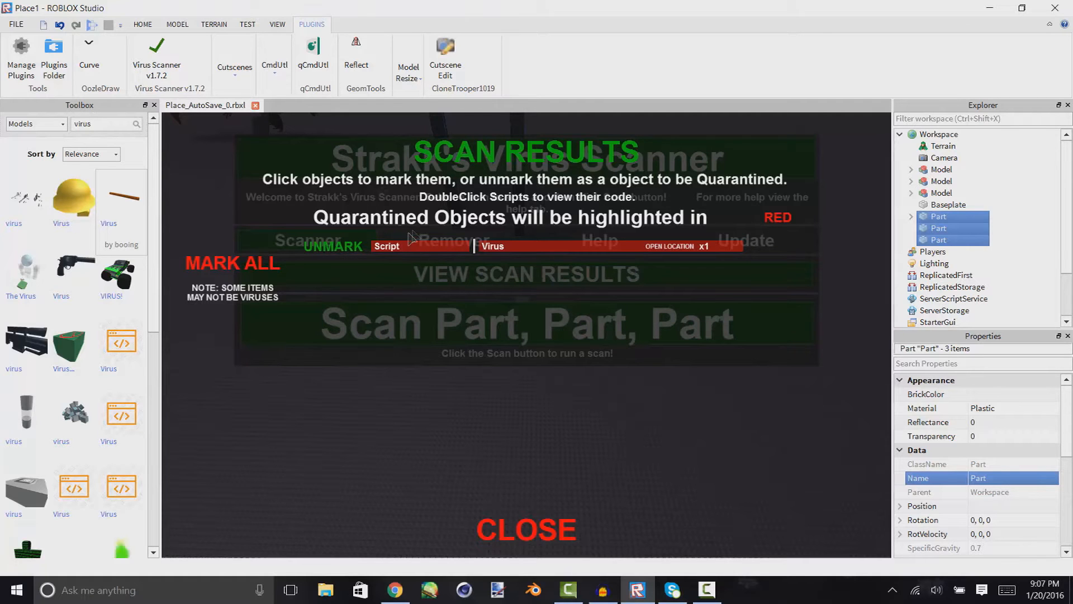
{"action": "mouse_move", "coordinate": [503, 255]}
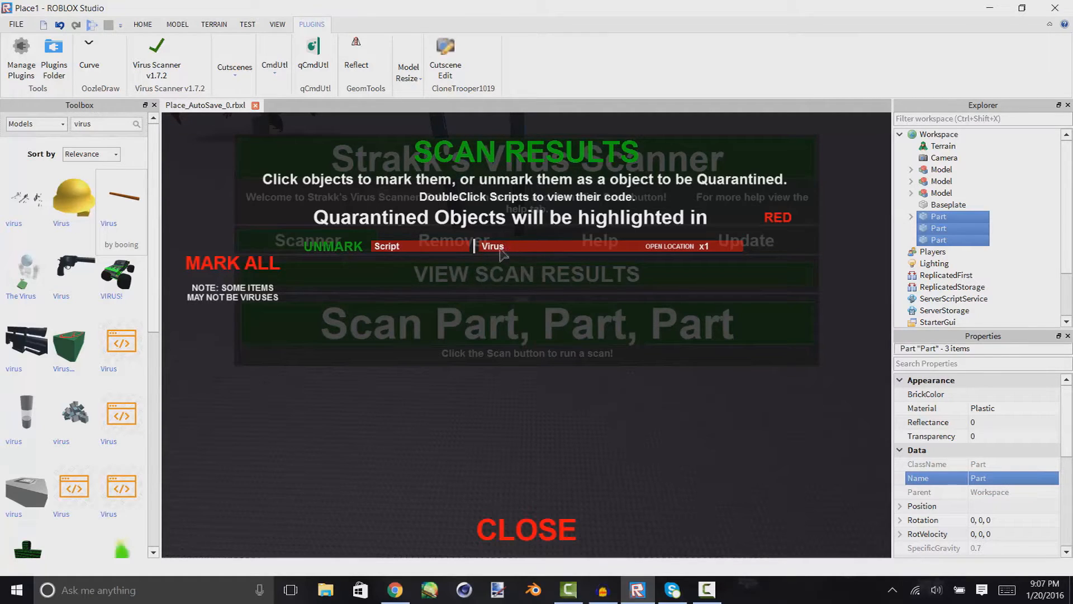
{"action": "mouse_move", "coordinate": [490, 267]}
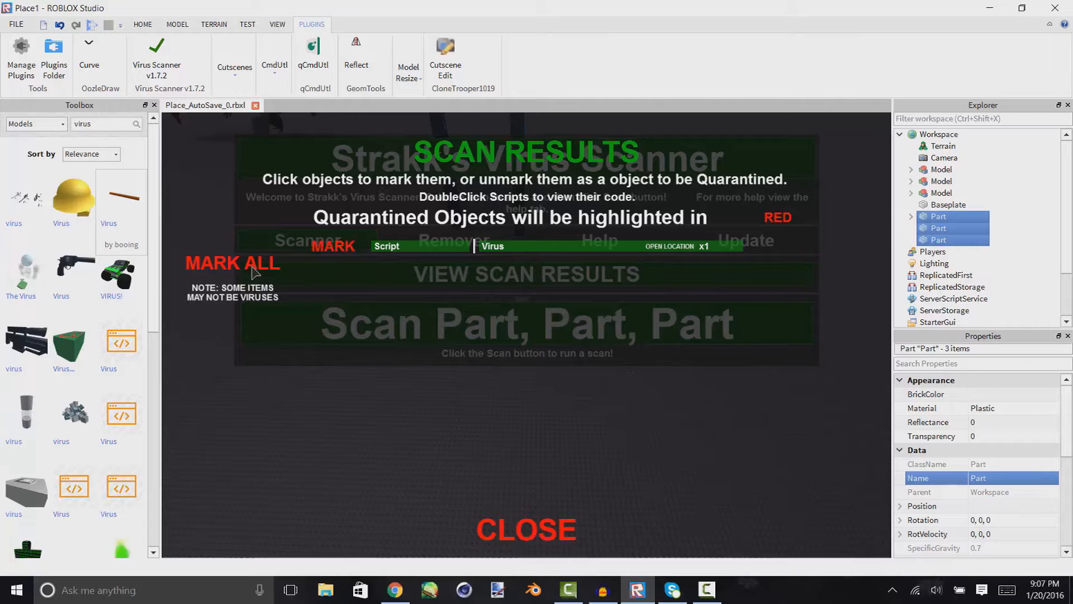
{"action": "left_click", "coordinate": [493, 246]}
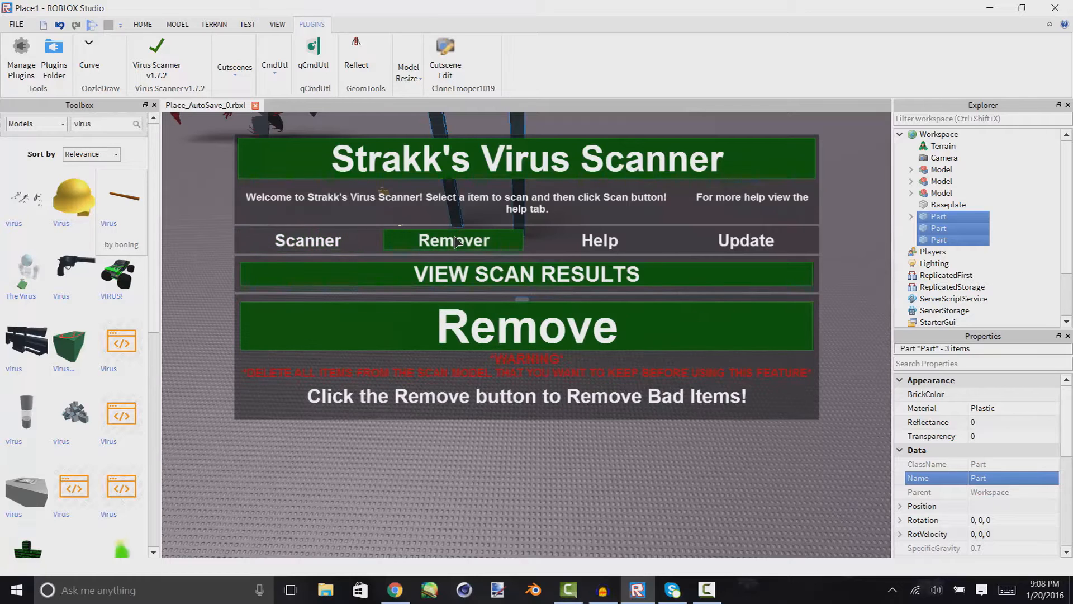
{"action": "left_click", "coordinate": [526, 326]}
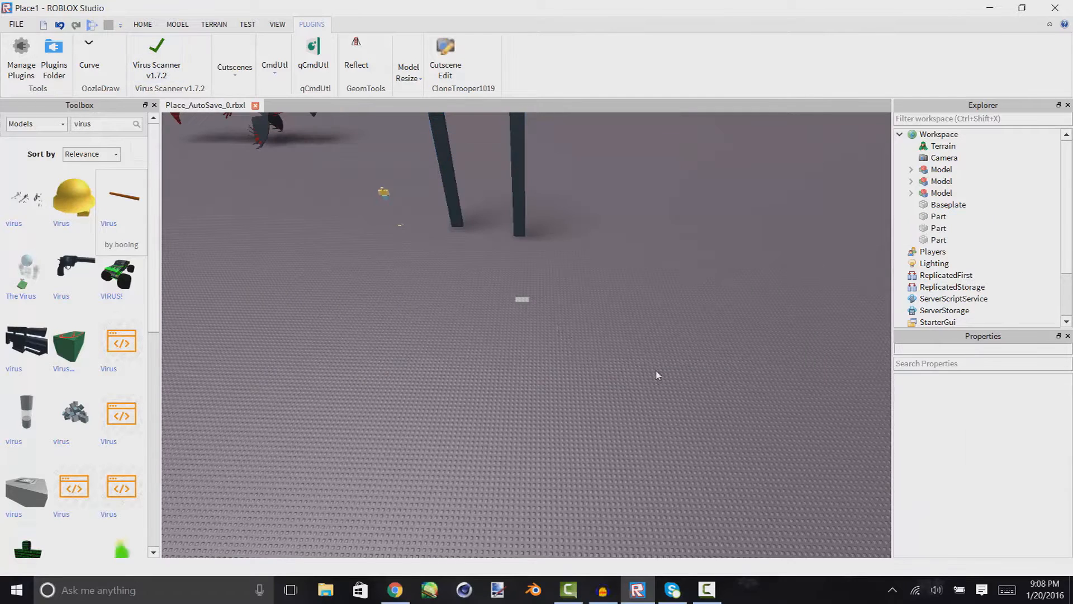
{"action": "left_click", "coordinate": [938, 216]}
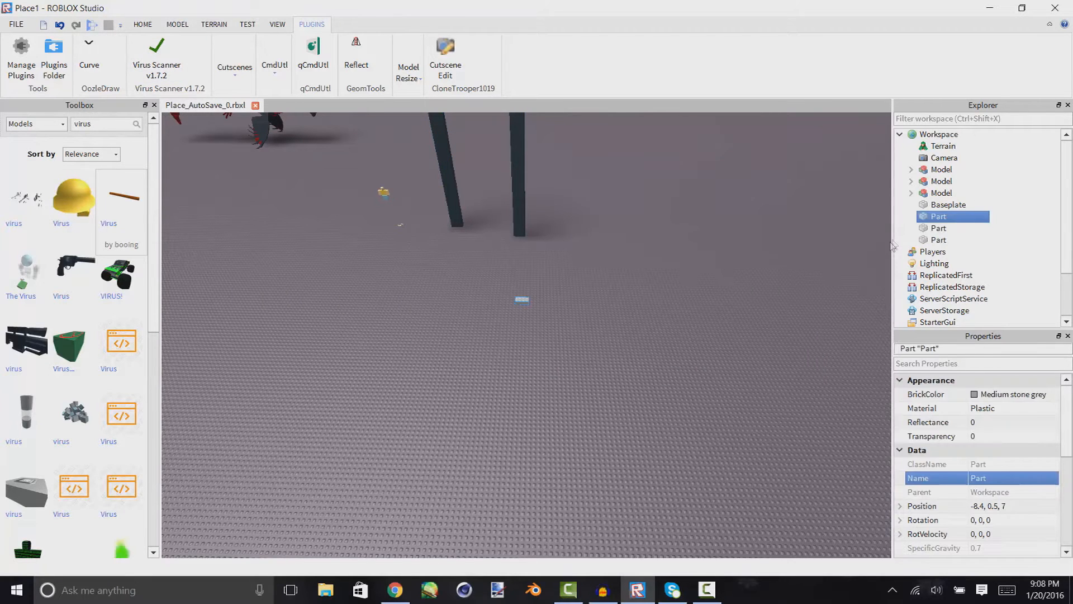
{"action": "mouse_move", "coordinate": [628, 347]}
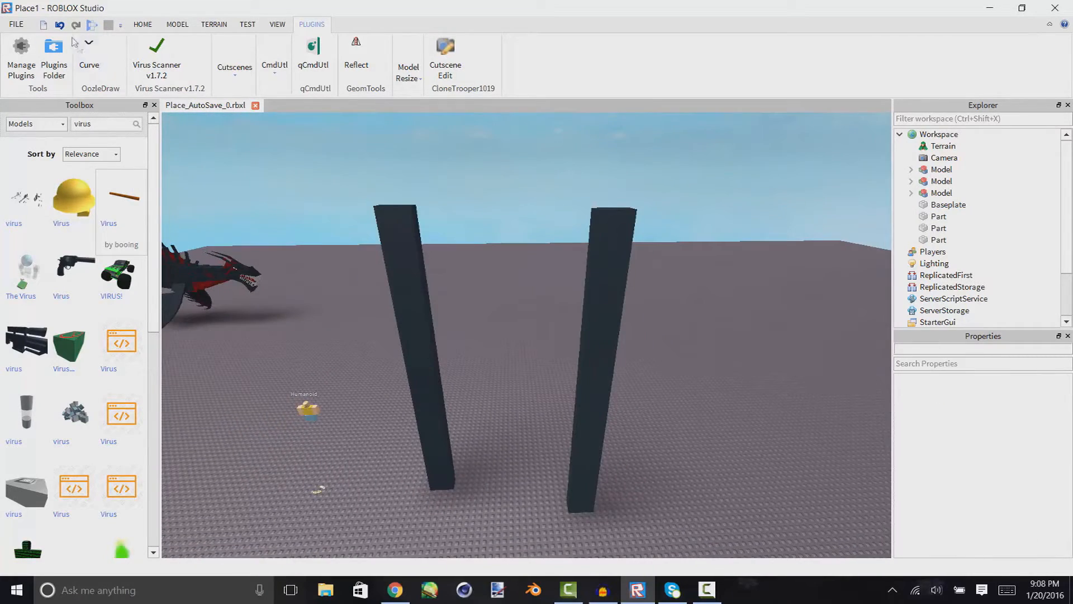
Activate the OozeDraw Curve plugin for drawing hanging curves between the pillars
{"action": "left_click", "coordinate": [89, 55]}
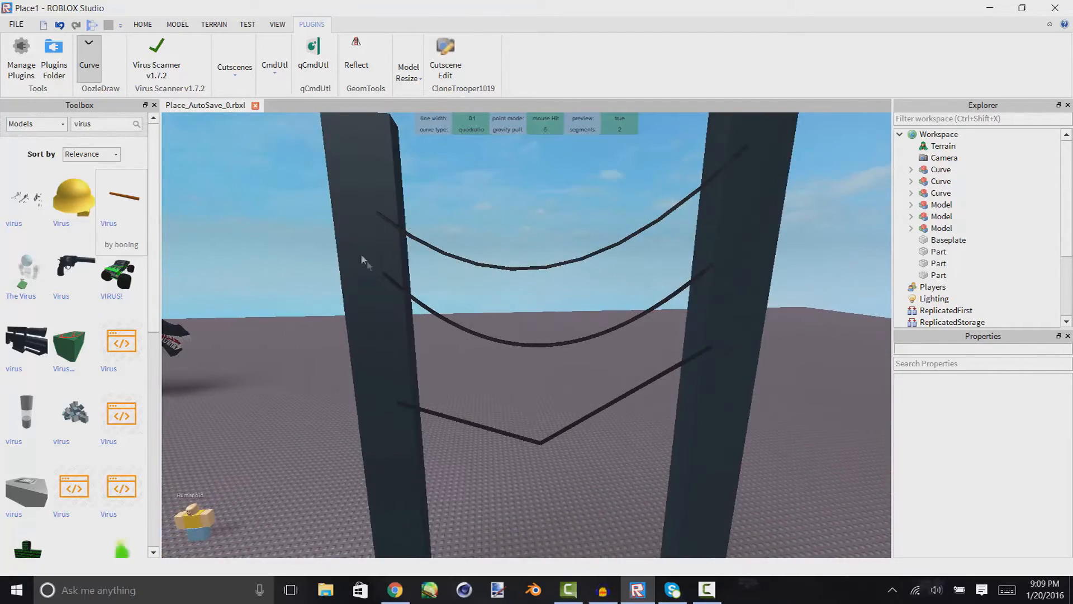
{"action": "mouse_move", "coordinate": [565, 327]}
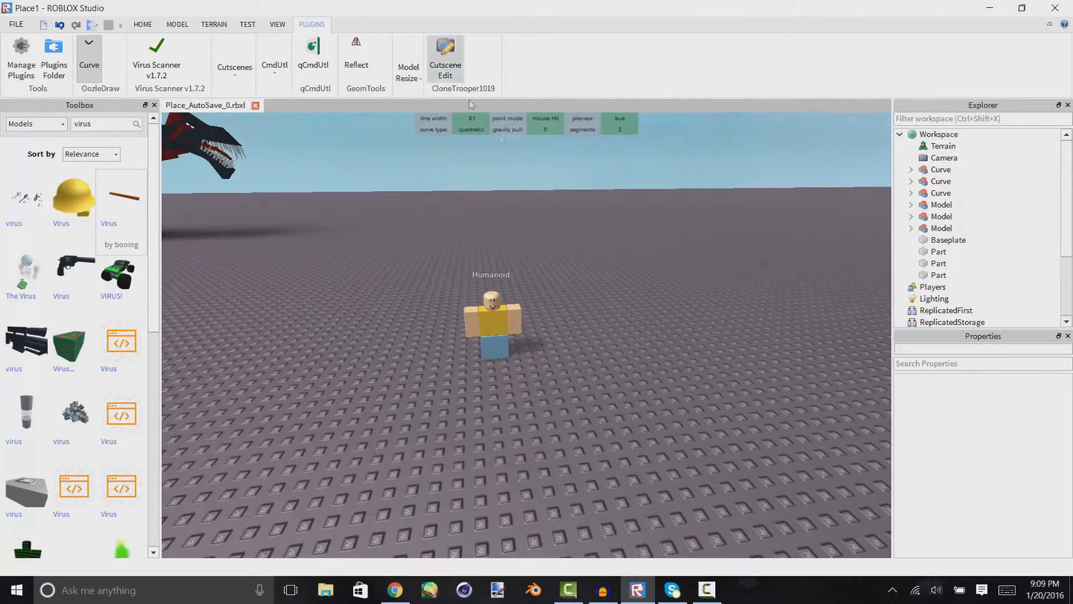
In Cutscene Editor, capture a first shot and a Humanoid close-up, confirming each transition
{"action": "left_click", "coordinate": [445, 55]}
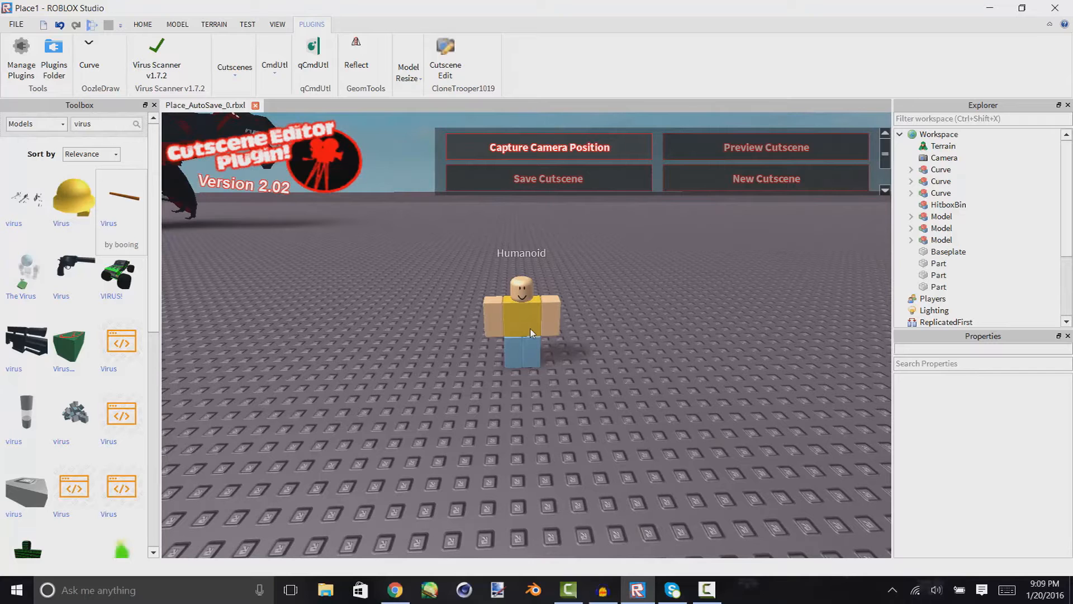
{"action": "mouse_move", "coordinate": [513, 210]}
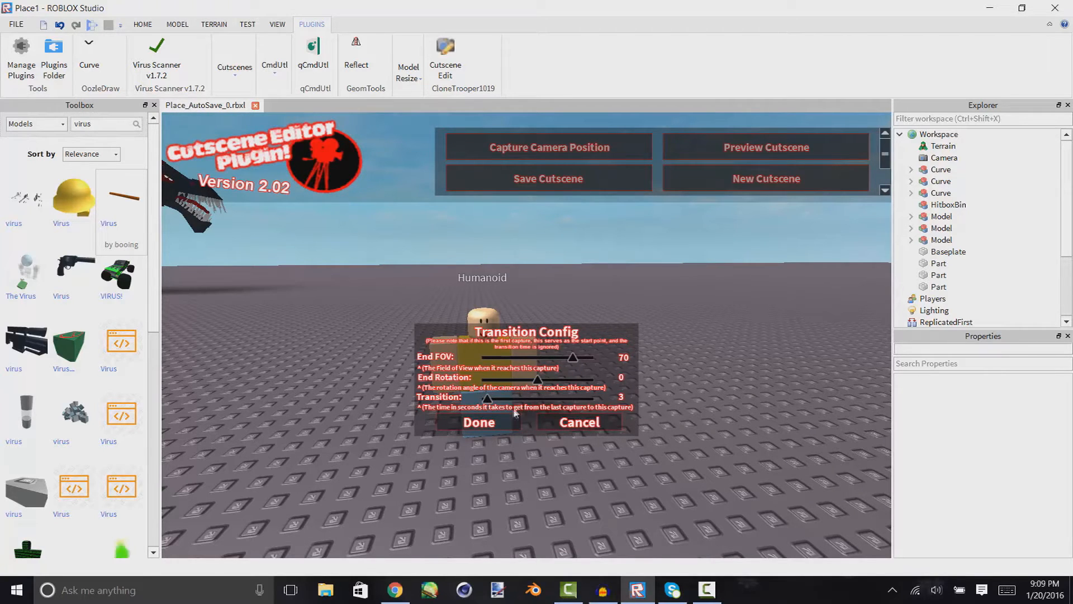
{"action": "mouse_move", "coordinate": [478, 375]}
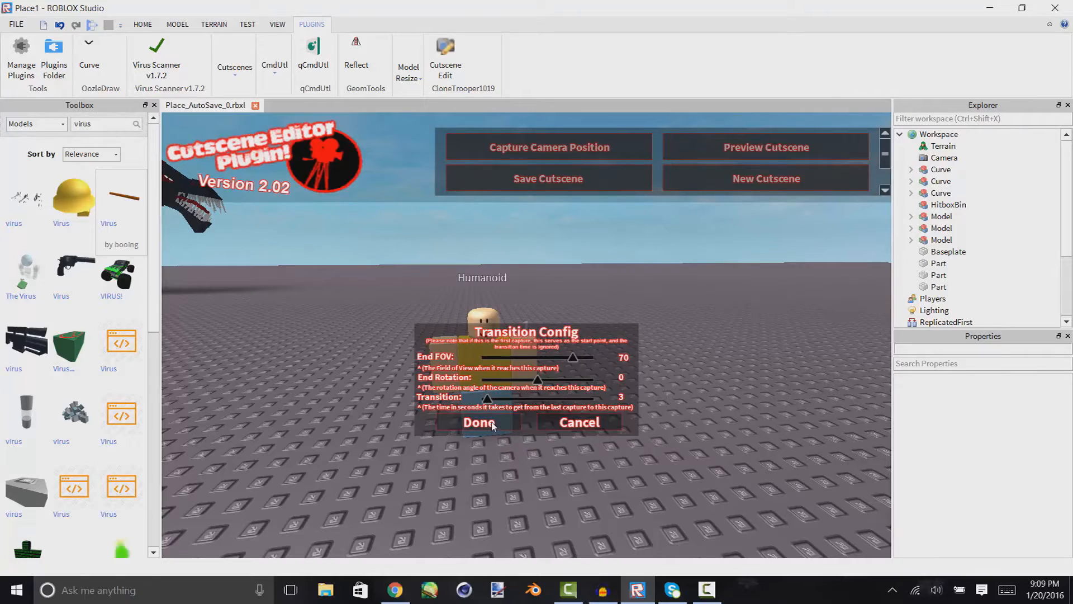
{"action": "left_click", "coordinate": [479, 423]}
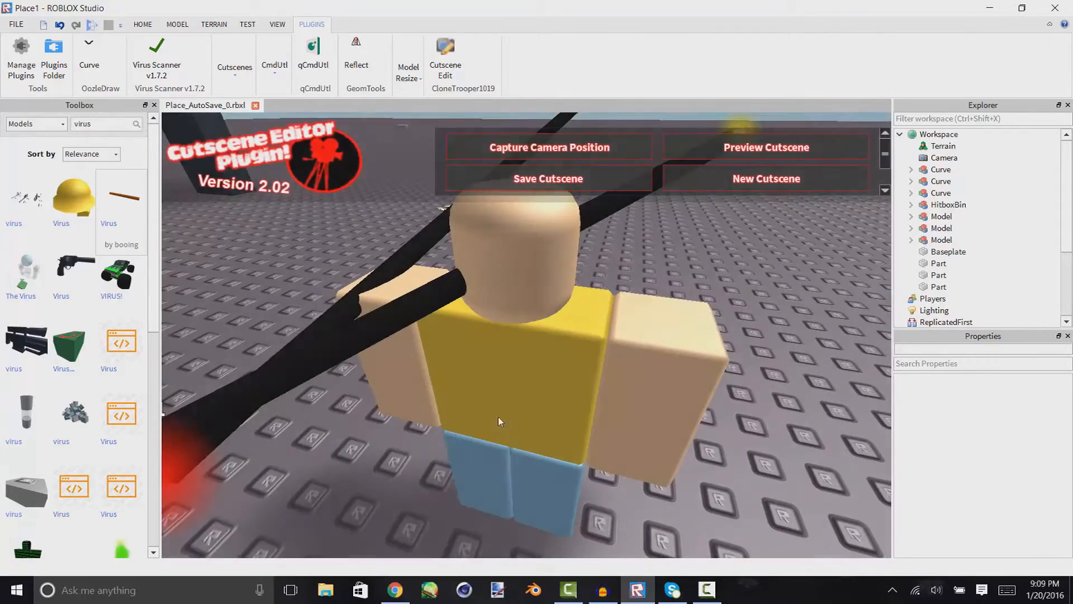
{"action": "left_click", "coordinate": [548, 147]}
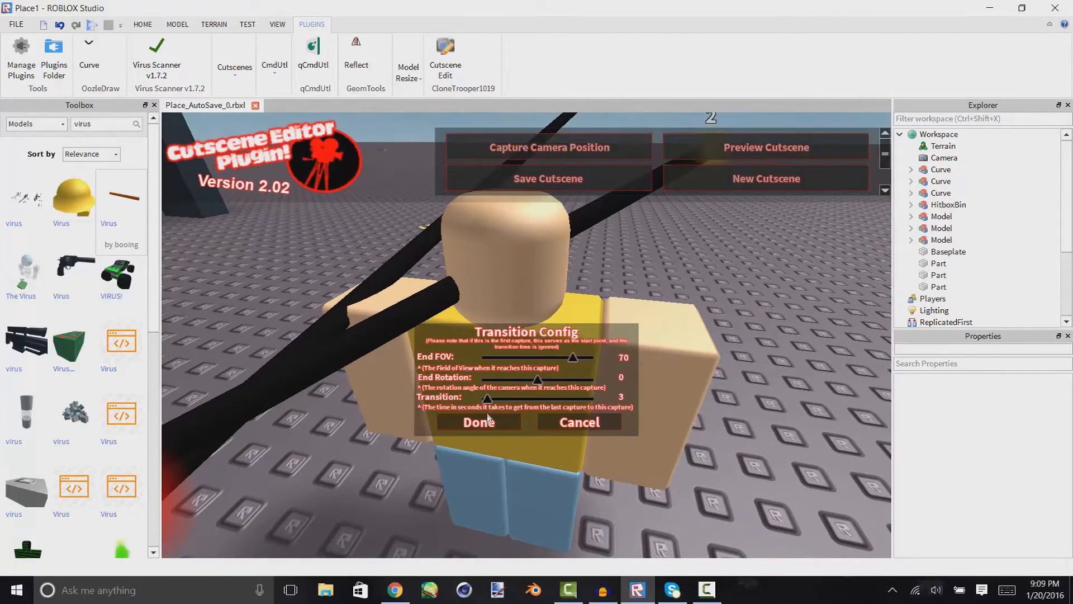
{"action": "left_click", "coordinate": [479, 421]}
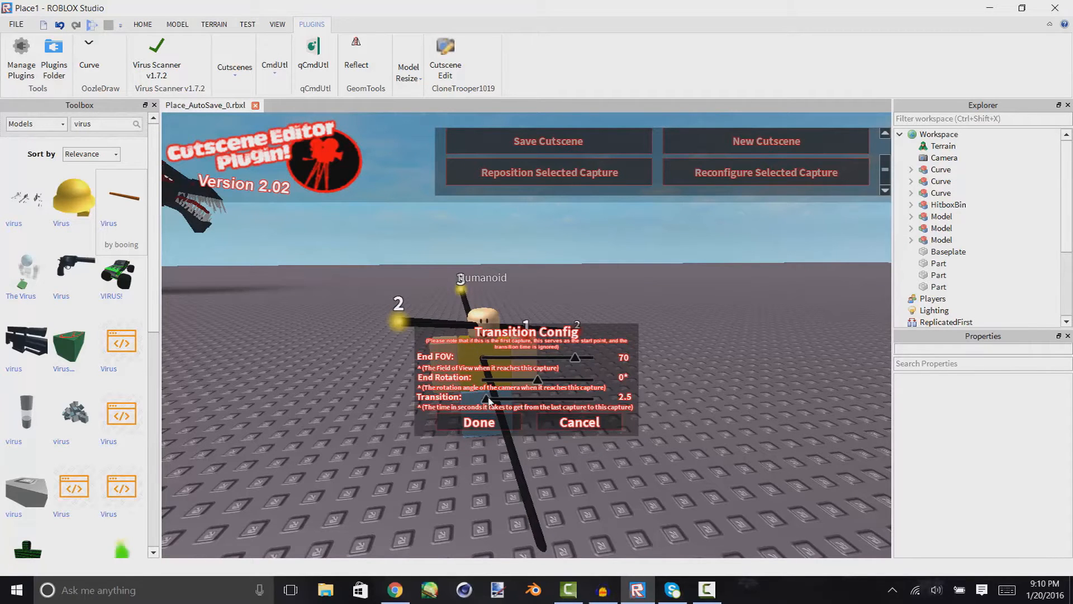
{"action": "mouse_move", "coordinate": [431, 253]}
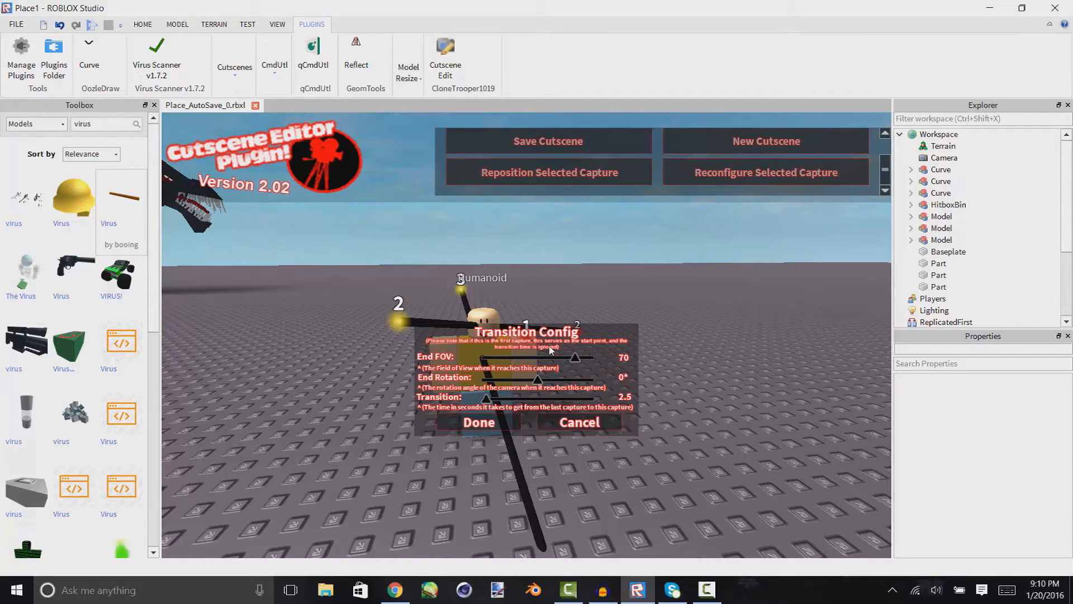
Confirm the 2.5-second shot, preview the cutscene, then erase it via New Cutscene
{"action": "left_click", "coordinate": [479, 423]}
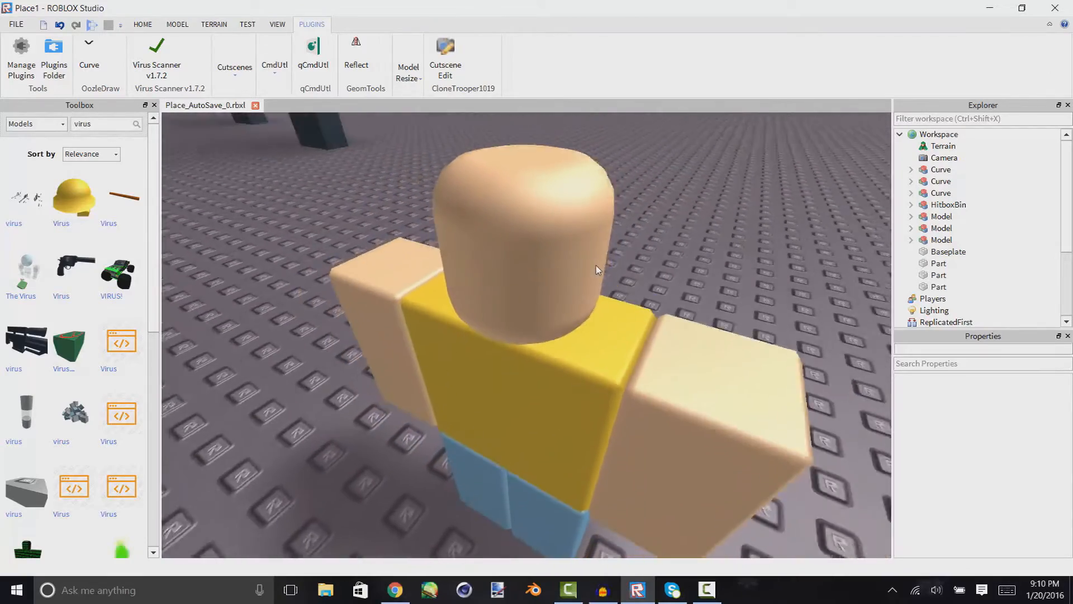
{"action": "left_click", "coordinate": [445, 64]}
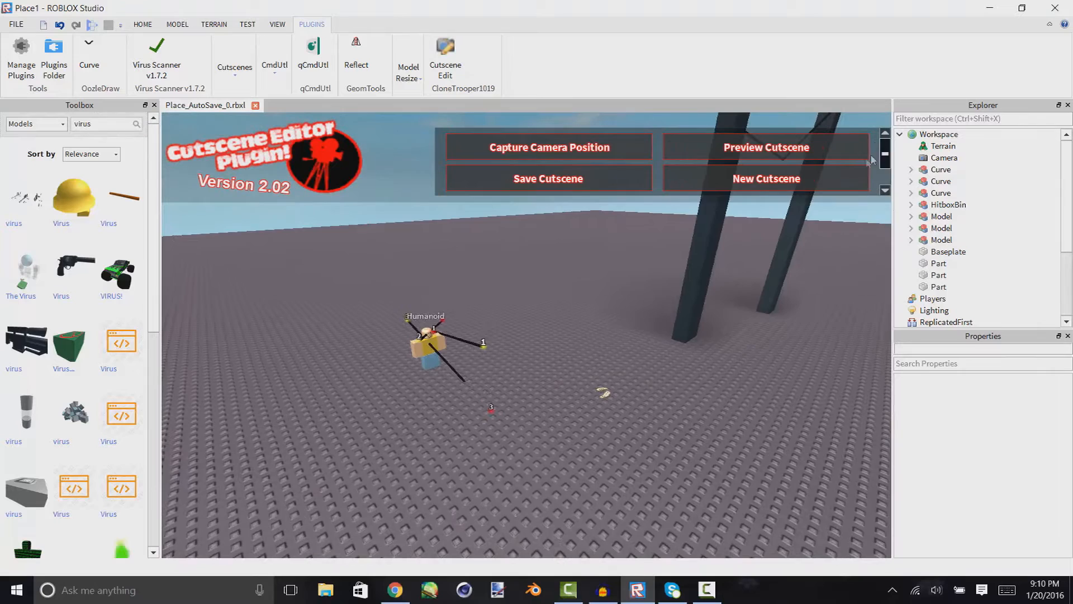
{"action": "left_click", "coordinate": [766, 178]}
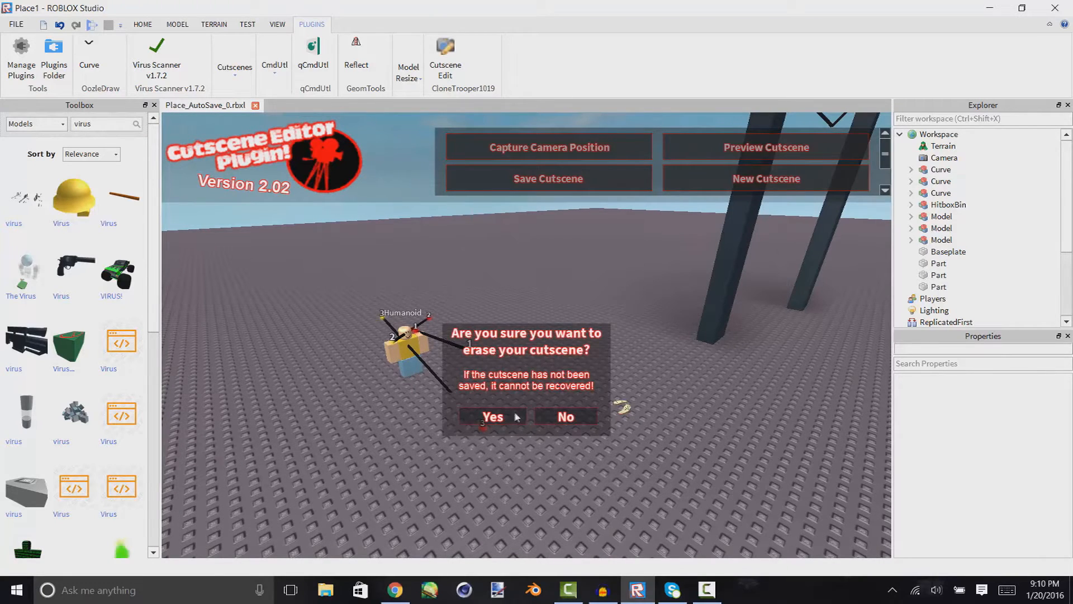
{"action": "left_click", "coordinate": [491, 416]}
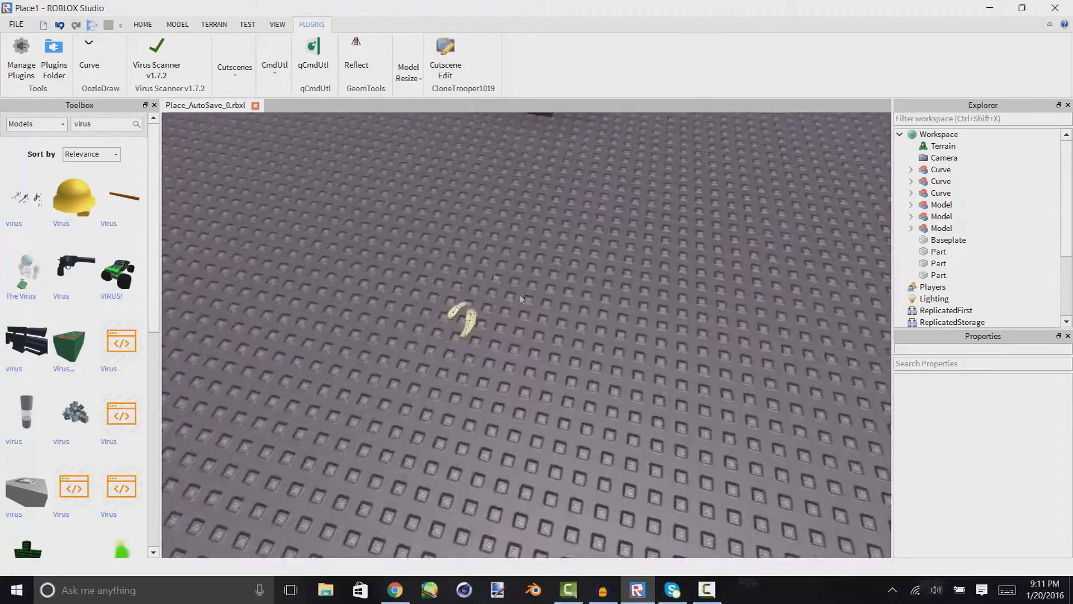
Select the bed model and toggle the Model Resize GUI, showing 168 parts at 100%
{"action": "left_click", "coordinate": [142, 24]}
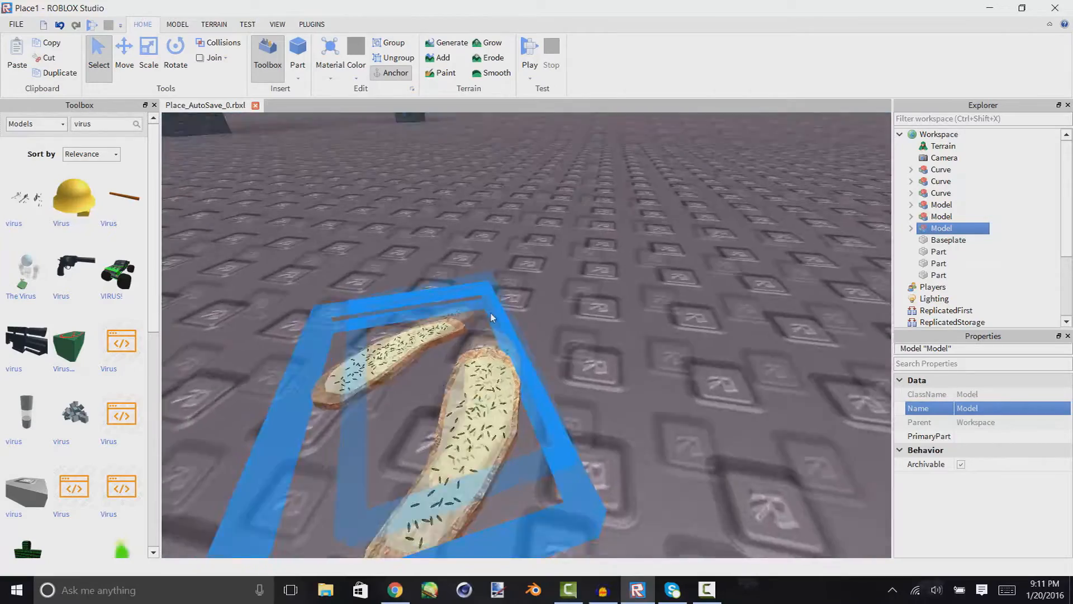
{"action": "left_click", "coordinate": [312, 24]}
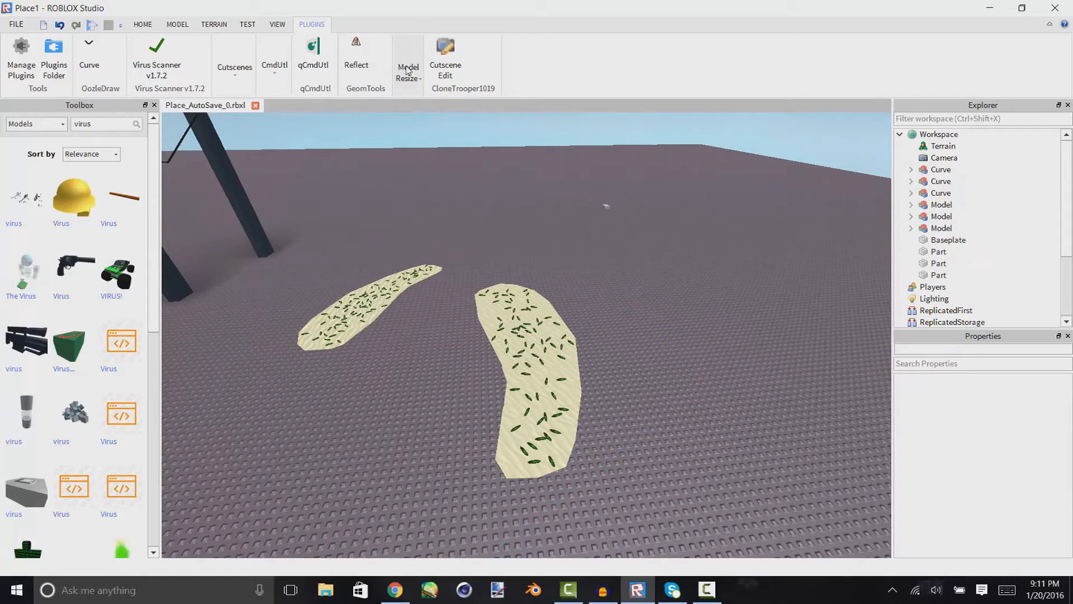
{"action": "left_click", "coordinate": [142, 24]}
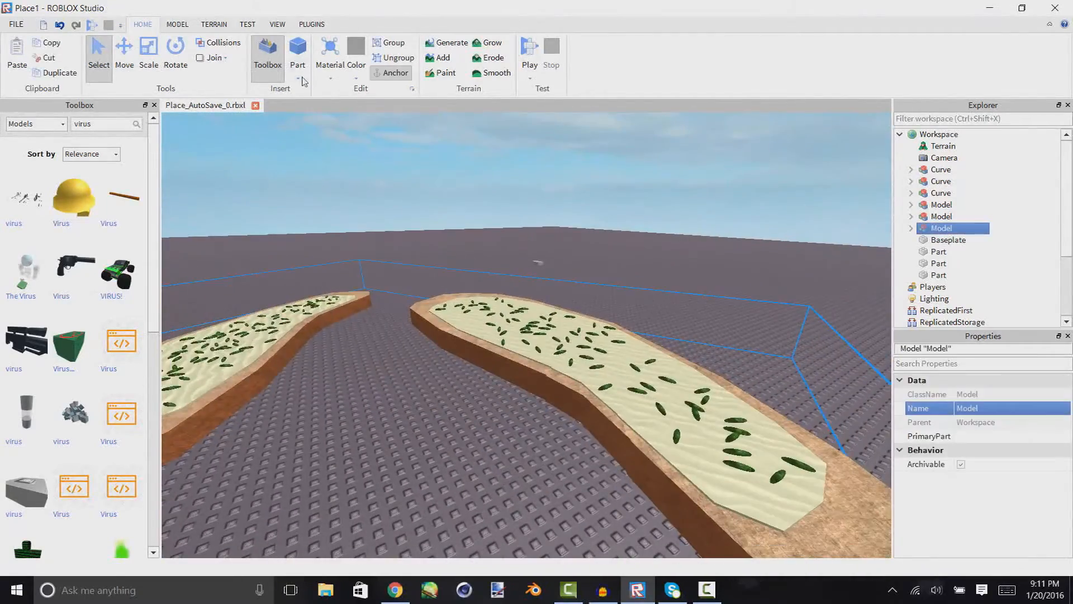
{"action": "left_click", "coordinate": [311, 24]}
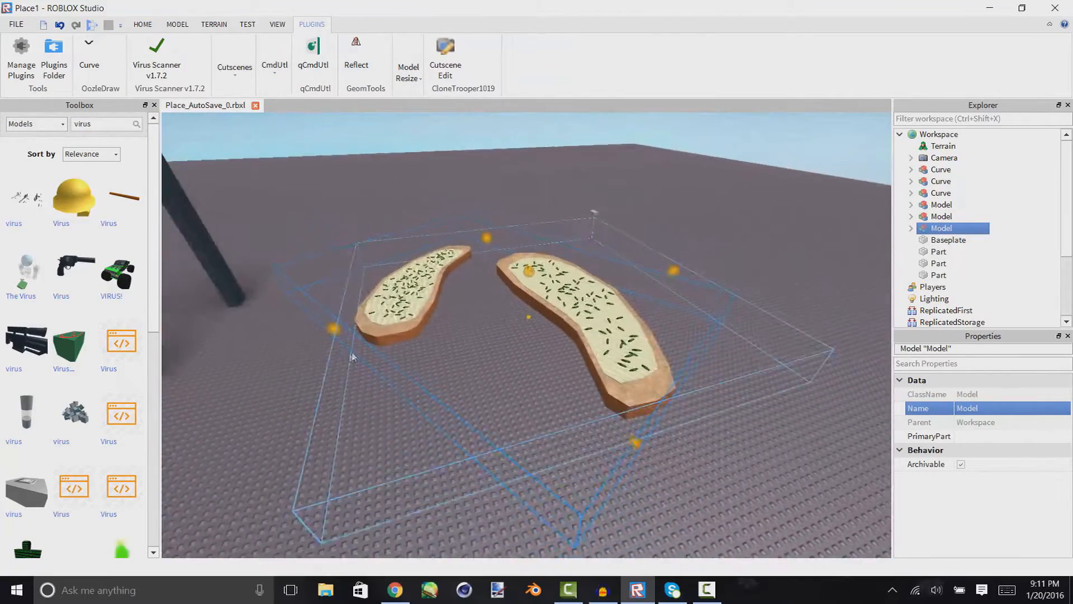
{"action": "left_click", "coordinate": [408, 61]}
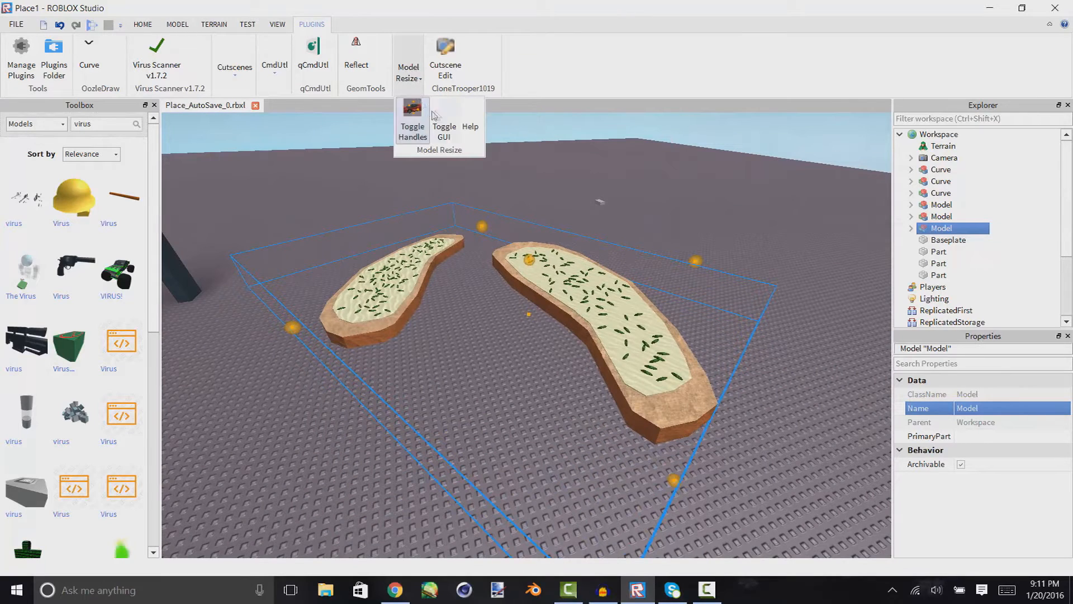
{"action": "left_click", "coordinate": [443, 130]}
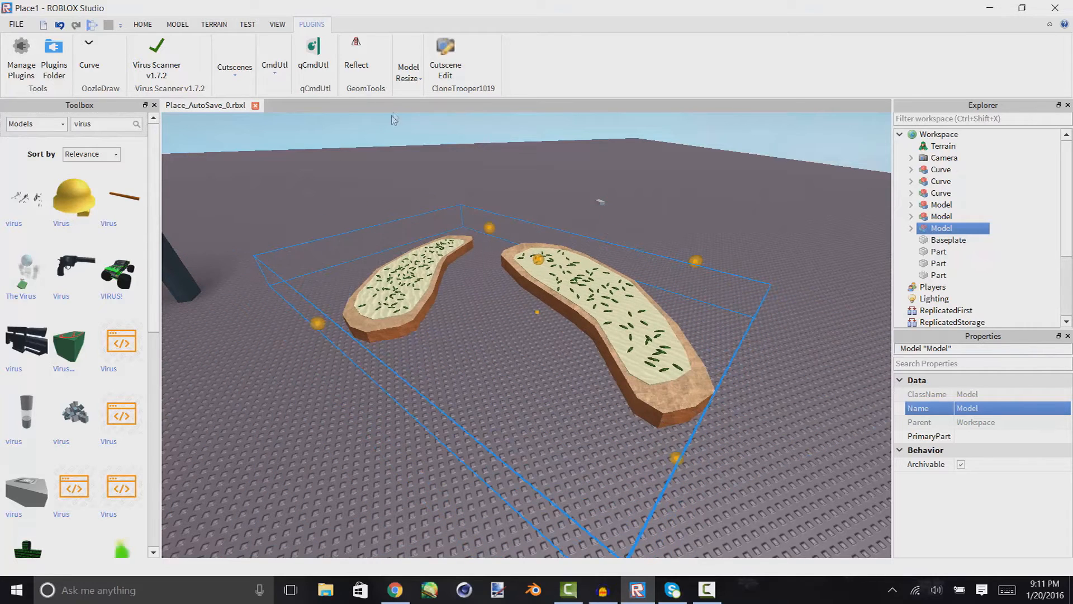
{"action": "left_click", "coordinate": [408, 61]}
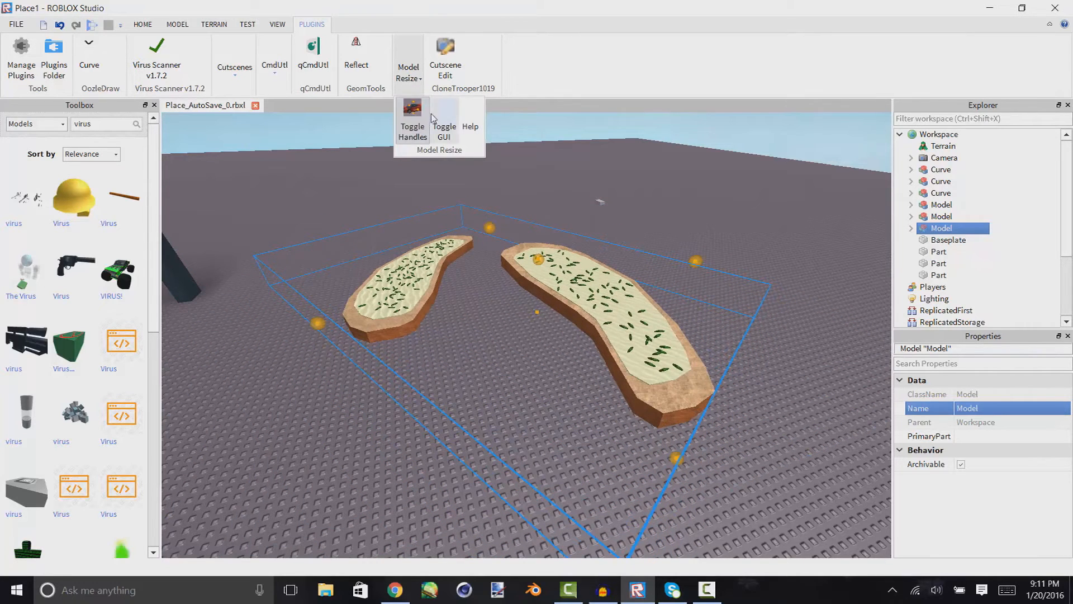
{"action": "left_click", "coordinate": [443, 119]}
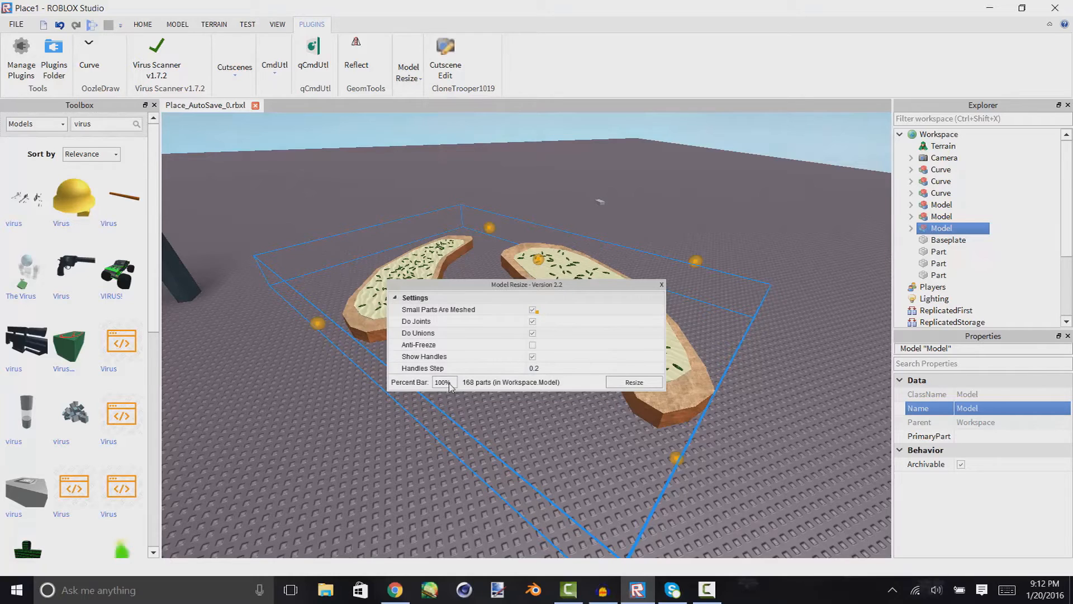
Resize the bed model to 50 percent using the Percent Bar
{"action": "type", "text": "50"}
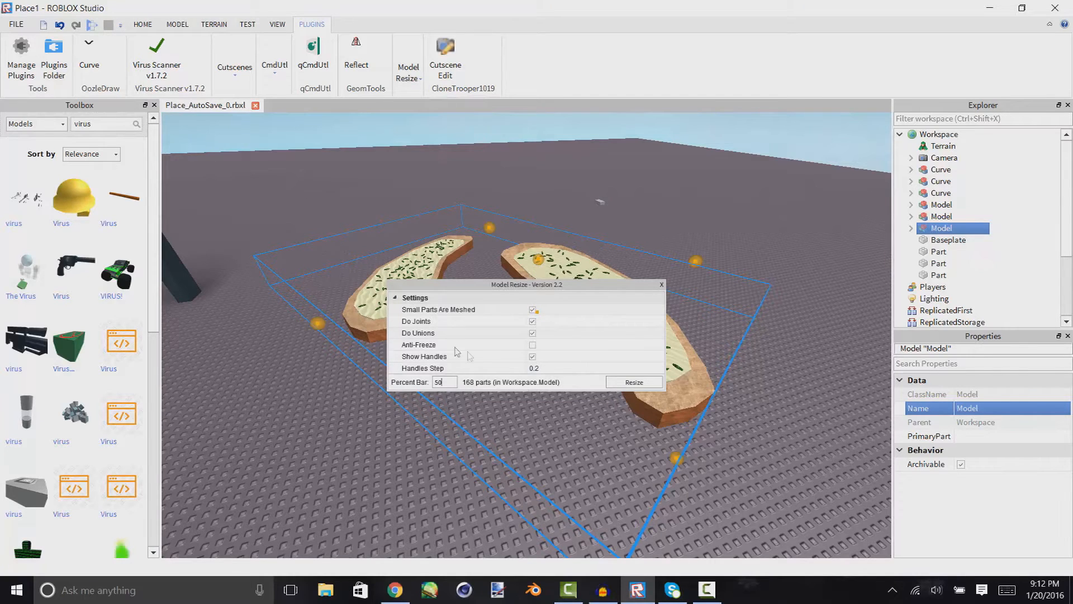
{"action": "left_click", "coordinate": [633, 381]}
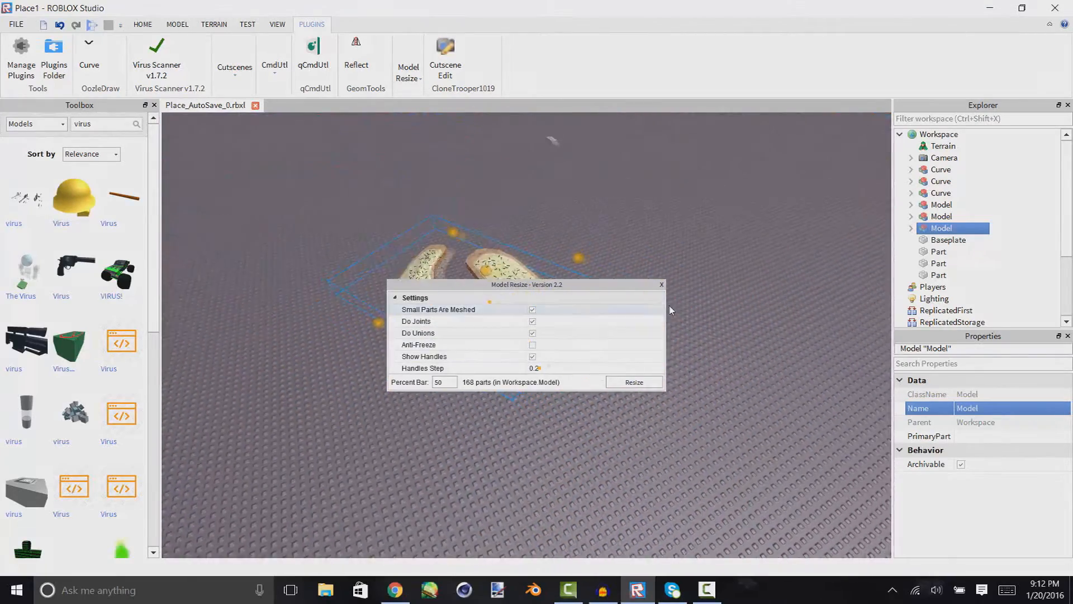
{"action": "left_click", "coordinate": [661, 284]}
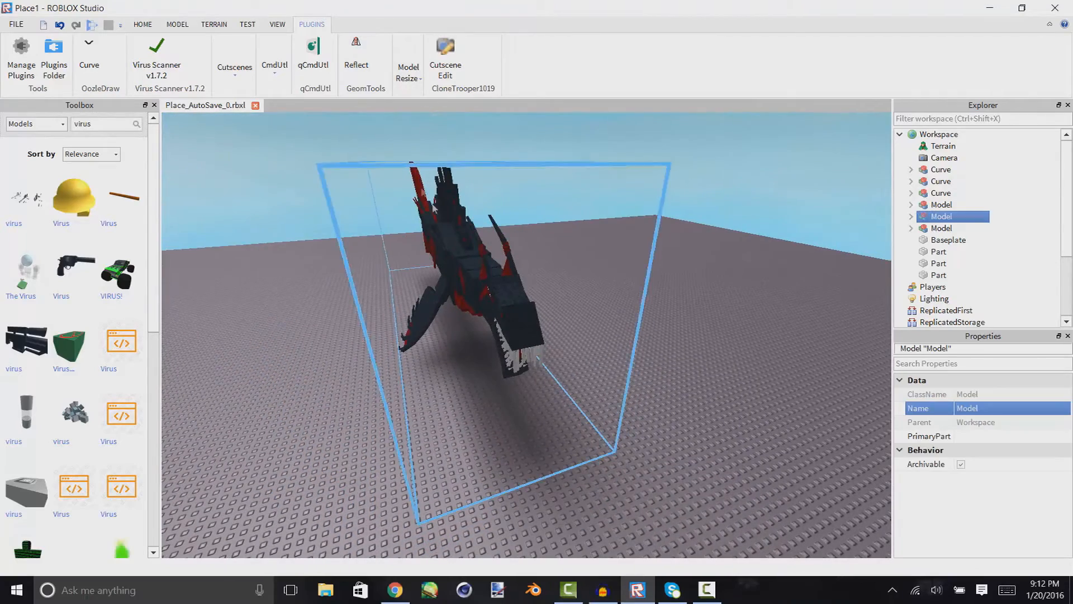
Select the dragon model and mirror it across a face with GeomTools Reflect
{"action": "left_click", "coordinate": [356, 49]}
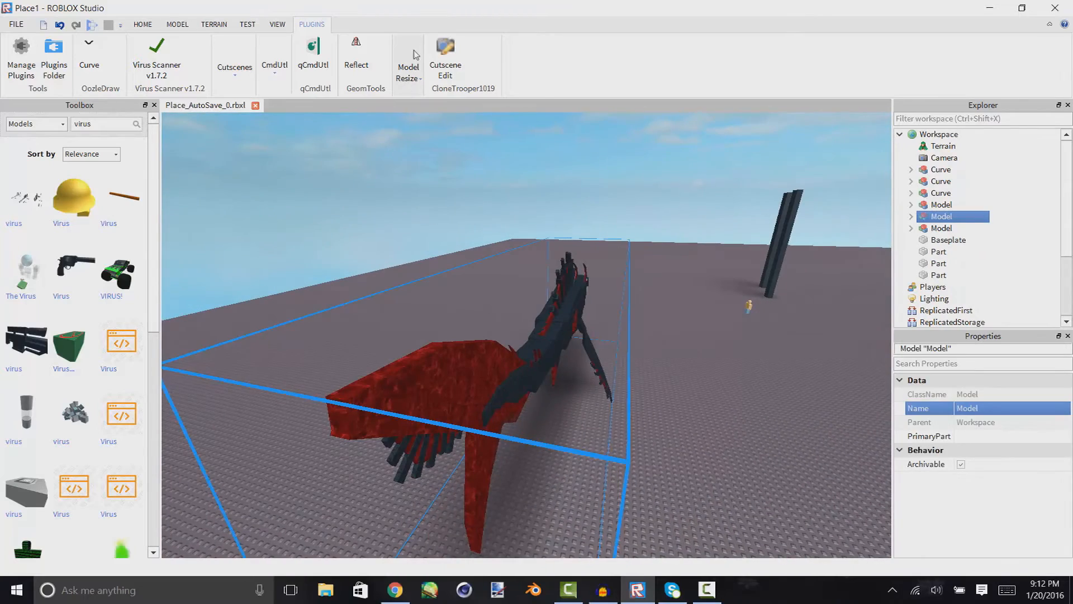
{"action": "left_click", "coordinate": [356, 55]}
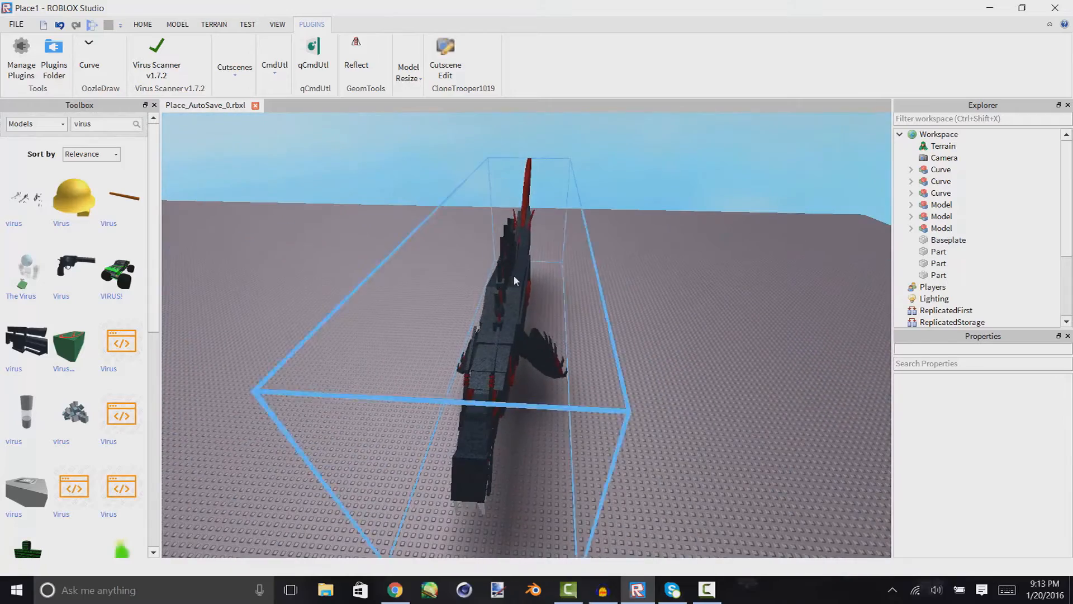
{"action": "left_click", "coordinate": [356, 45]}
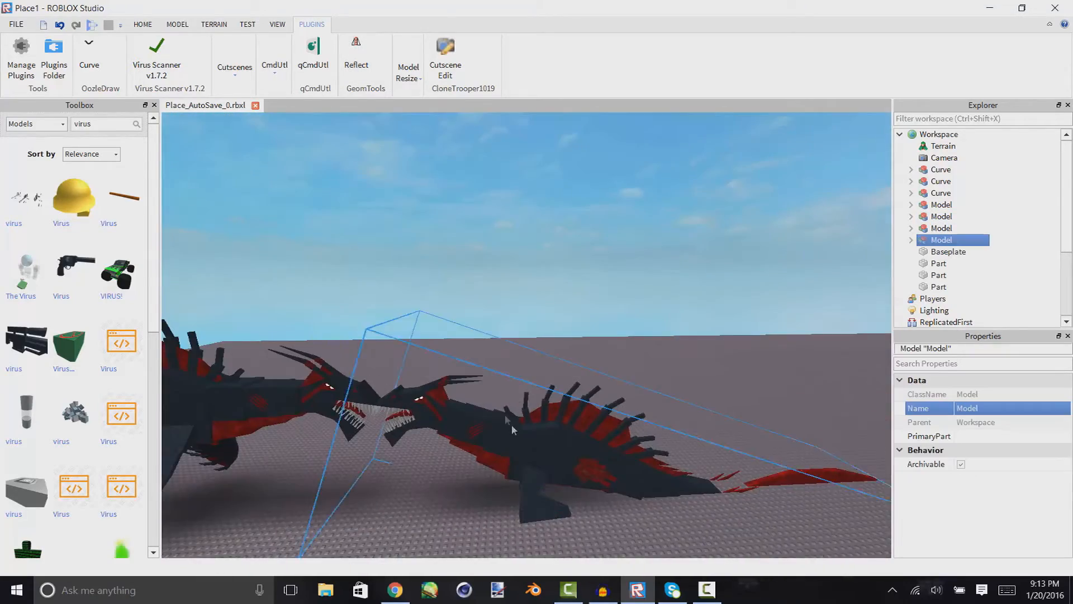
Apply the Rotate and Move tools to the reflected dragon model
{"action": "left_click", "coordinate": [142, 24]}
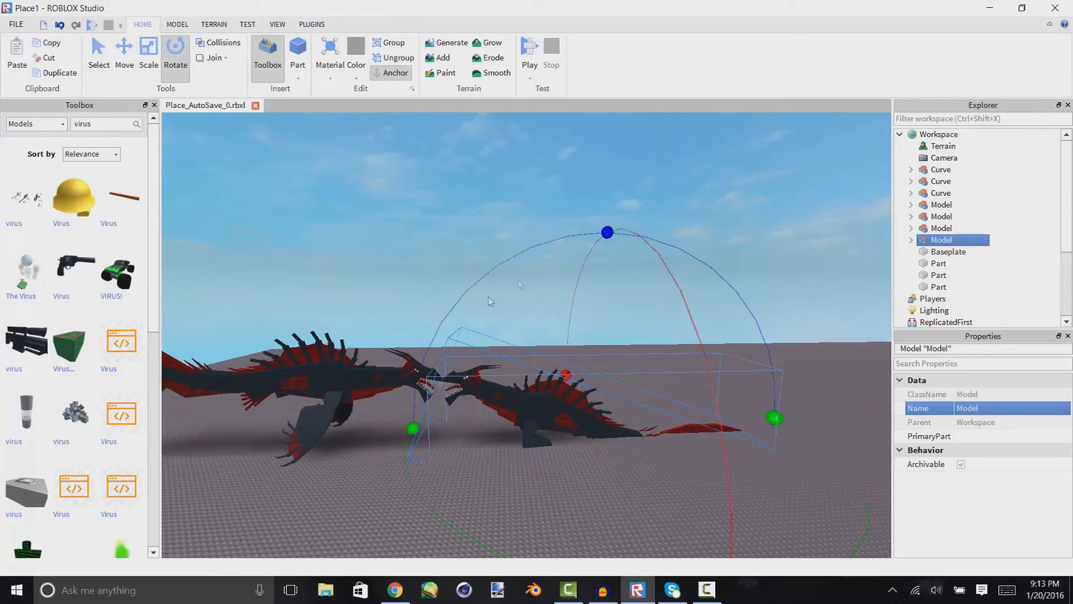
{"action": "left_click", "coordinate": [124, 53]}
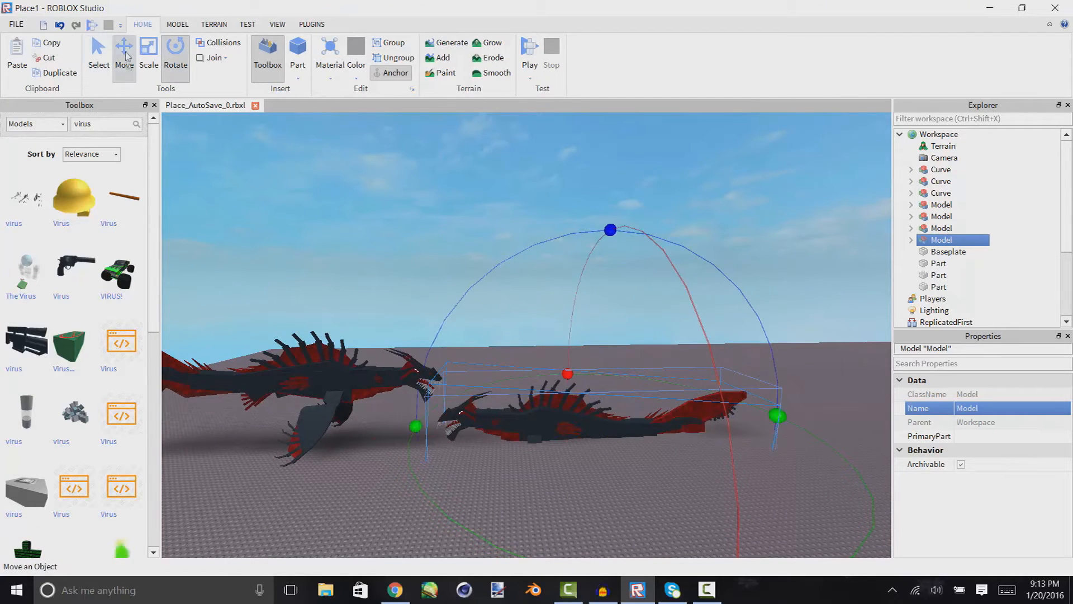
{"action": "left_click", "coordinate": [124, 51]}
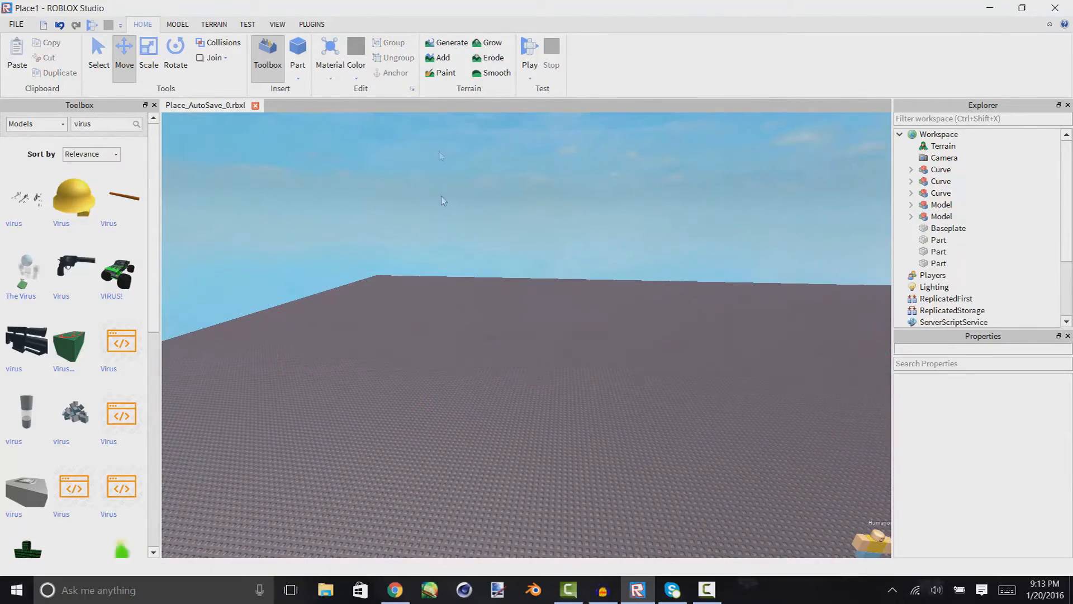
Open the Plugins Cutscenes menu for creating a shot of the close-up Humanoid
{"action": "left_click", "coordinate": [312, 24]}
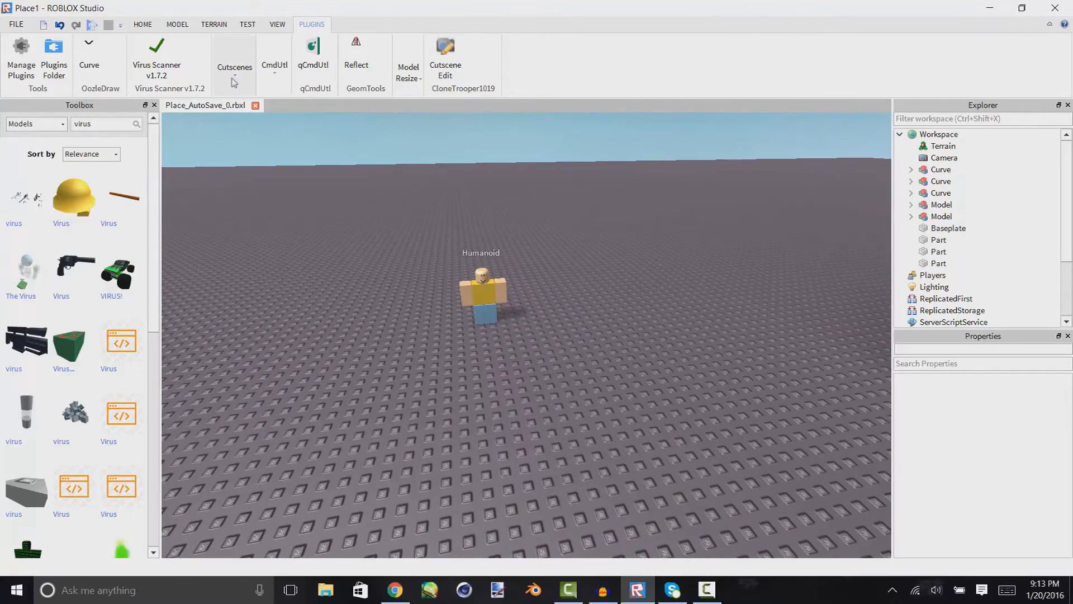
{"action": "left_click", "coordinate": [234, 61]}
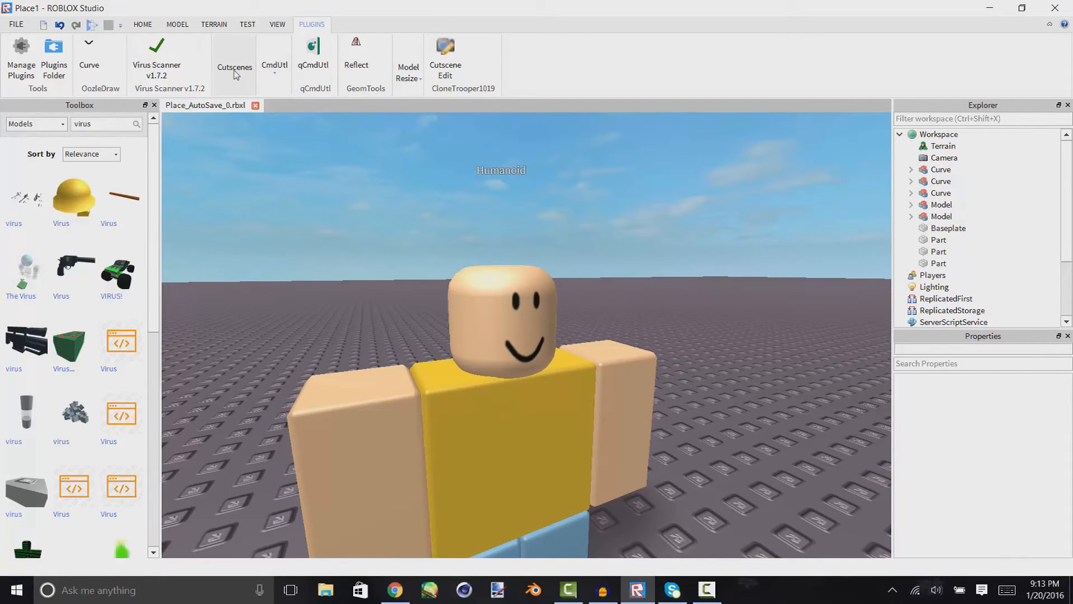
{"action": "mouse_move", "coordinate": [243, 75]}
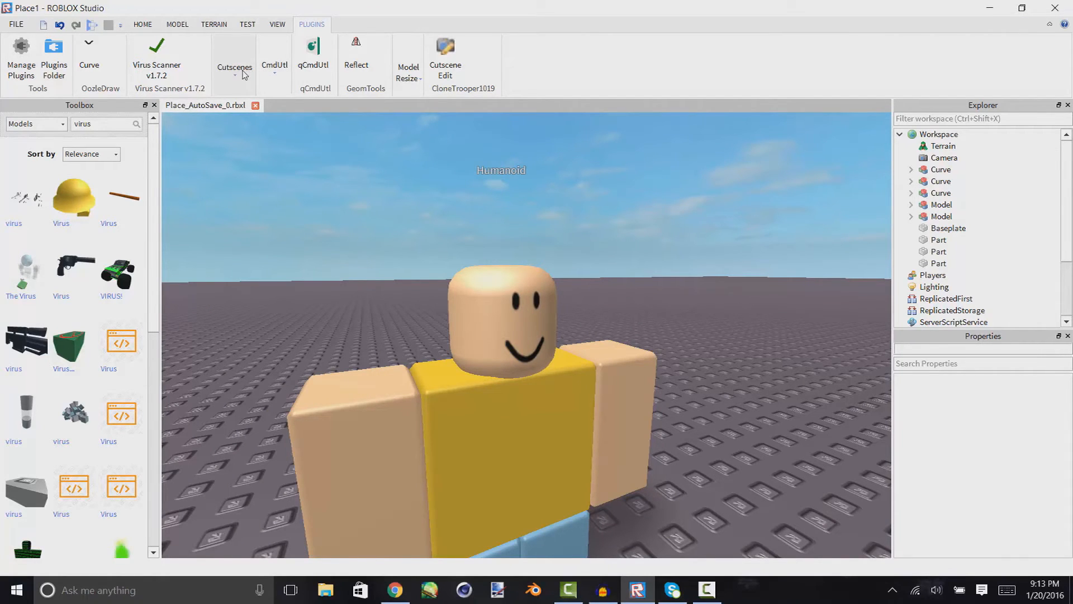
{"action": "left_click", "coordinate": [234, 62]}
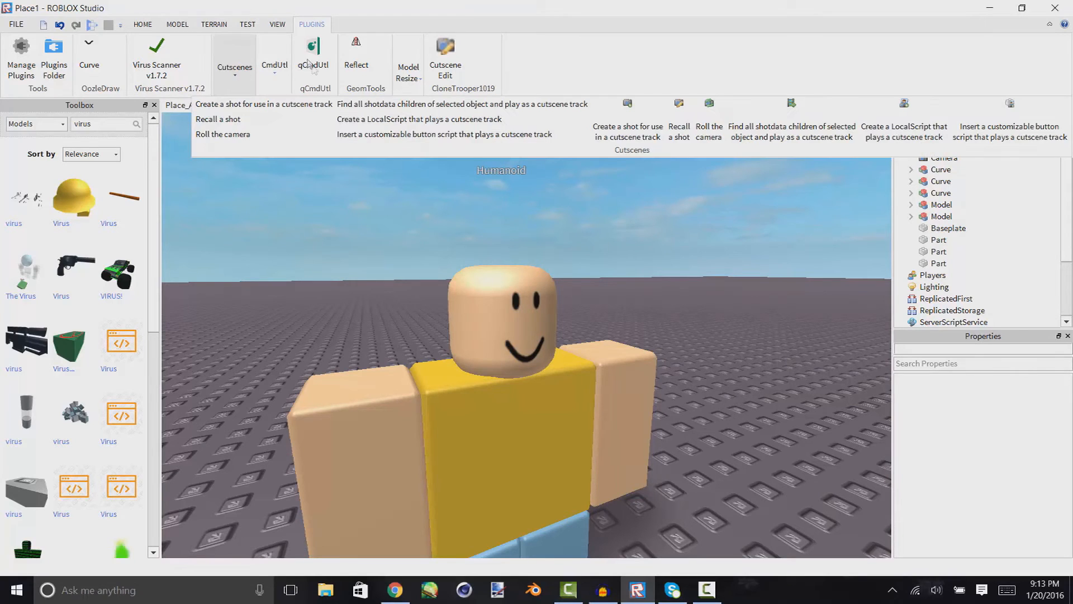
{"action": "mouse_move", "coordinate": [627, 120]}
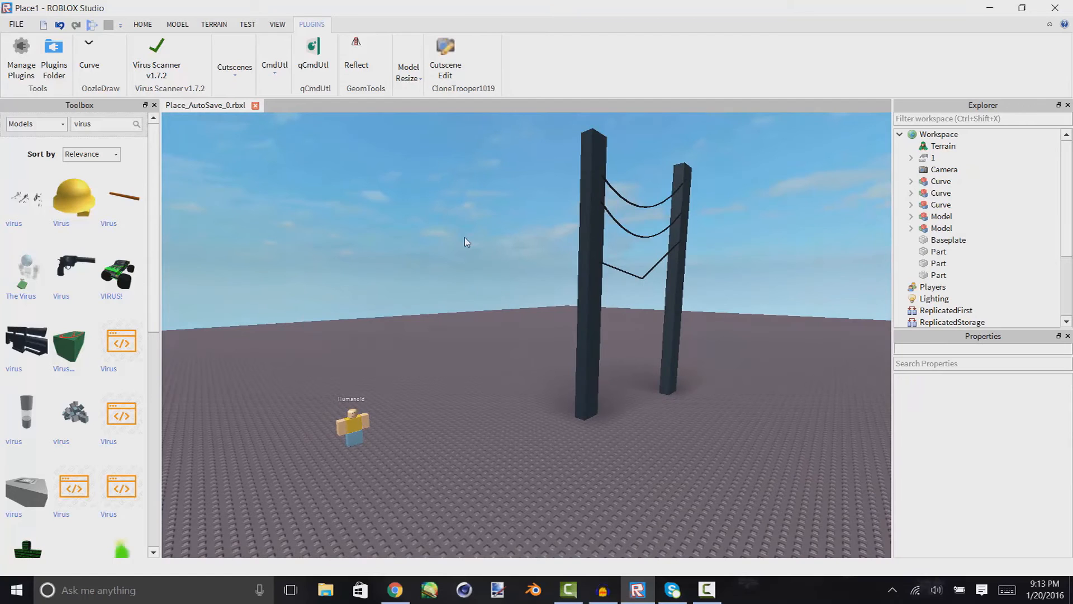
Recall saved shot '1' with the Cutscenes plugin to restore the humanoid close-up
{"action": "left_click", "coordinate": [933, 157]}
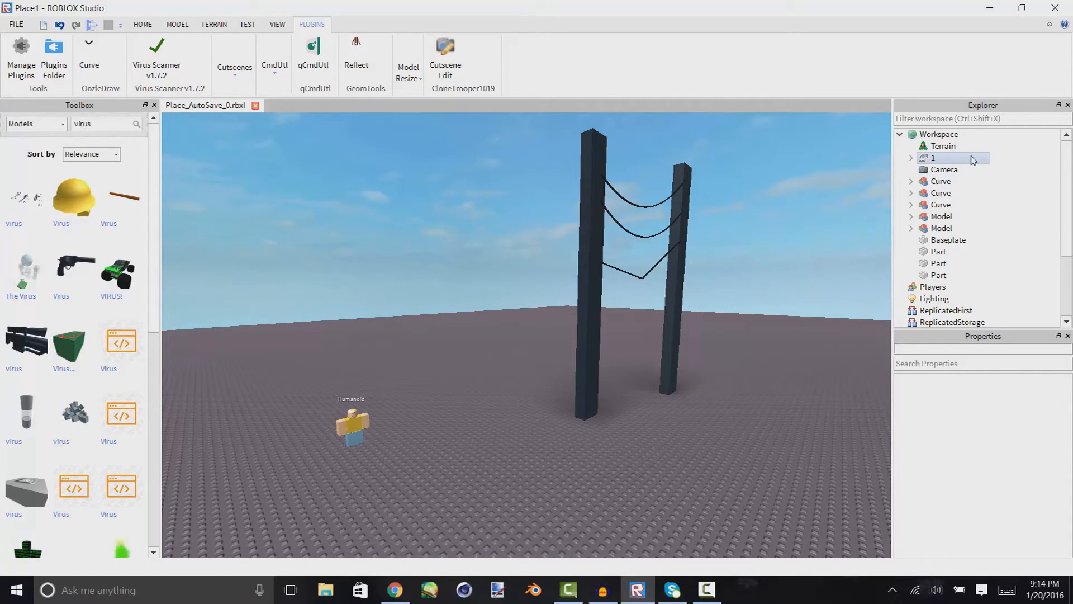
{"action": "left_click", "coordinate": [933, 158]}
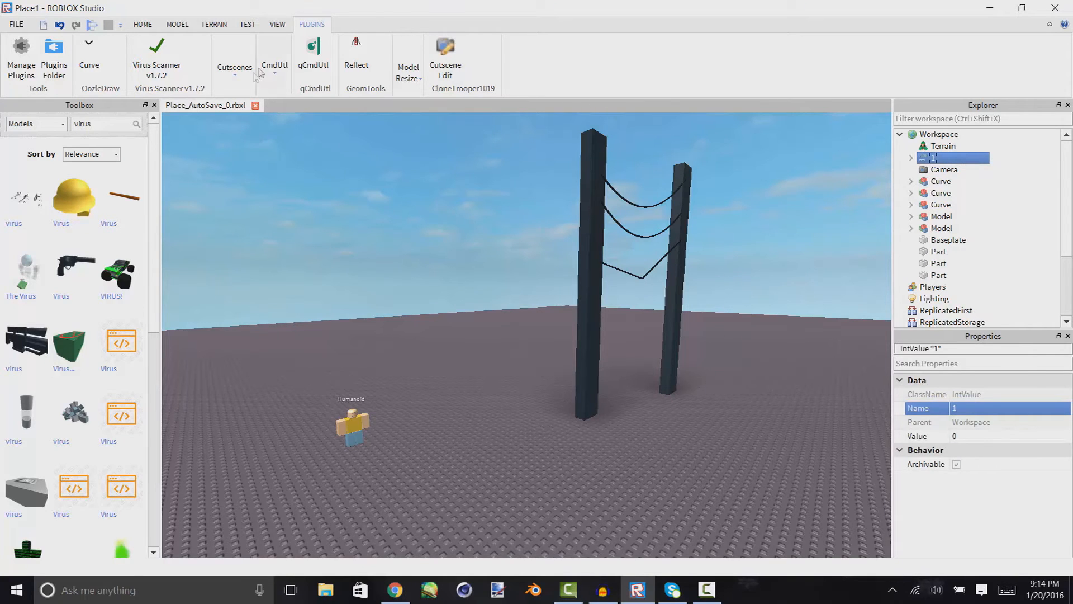
{"action": "left_click", "coordinate": [234, 62]}
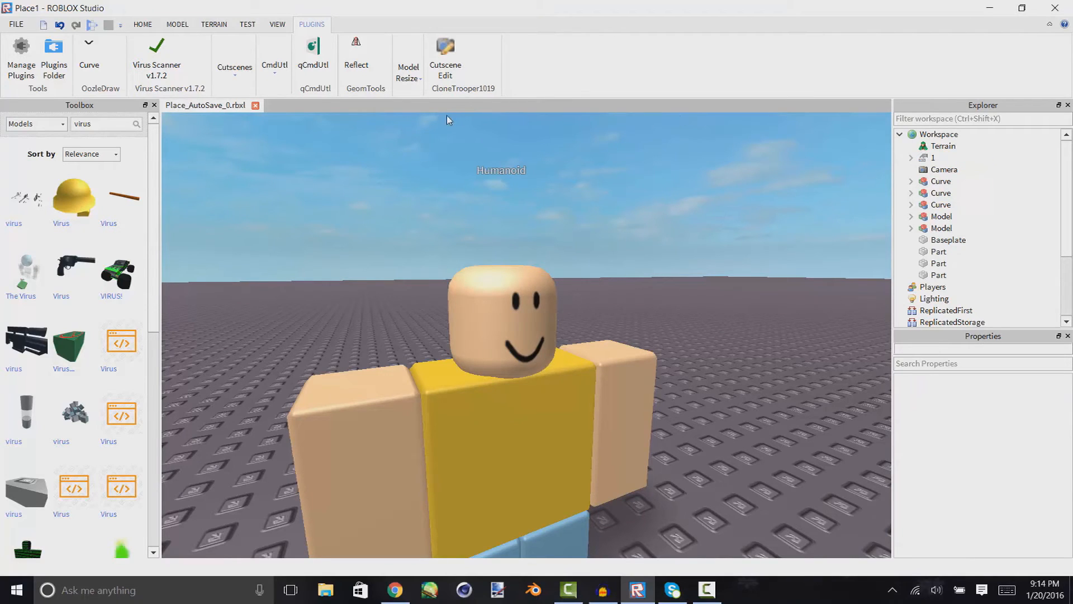
{"action": "mouse_move", "coordinate": [456, 108]}
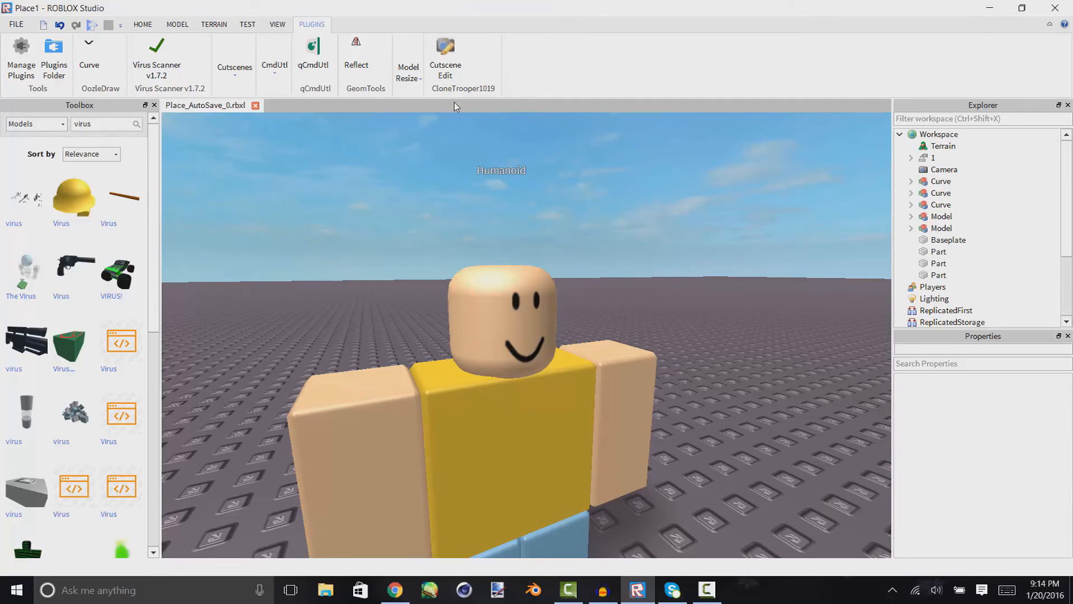
{"action": "left_click", "coordinate": [933, 158]}
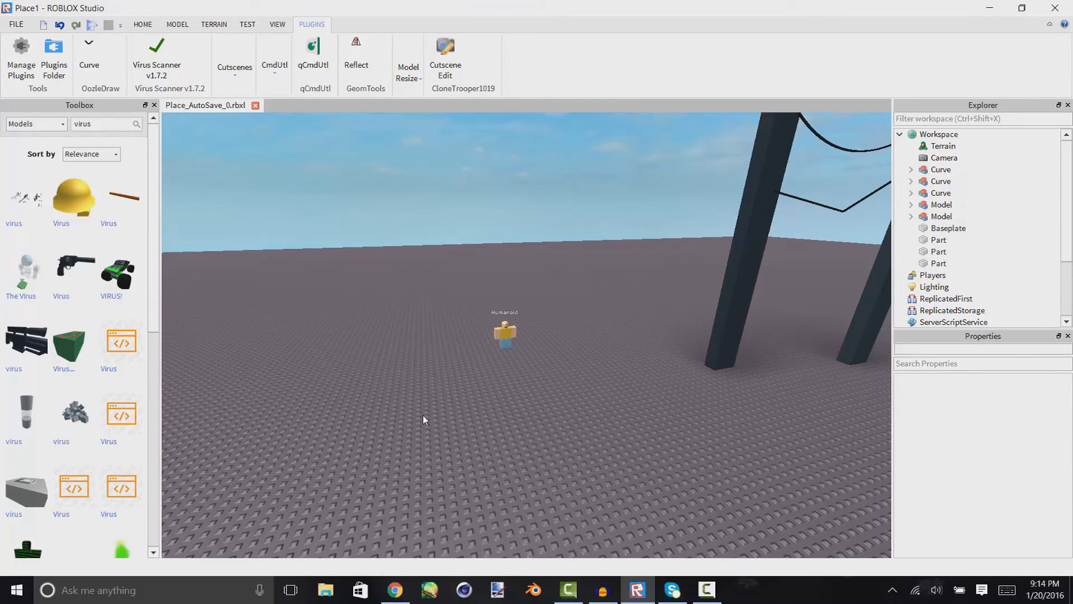
{"action": "mouse_move", "coordinate": [406, 400]}
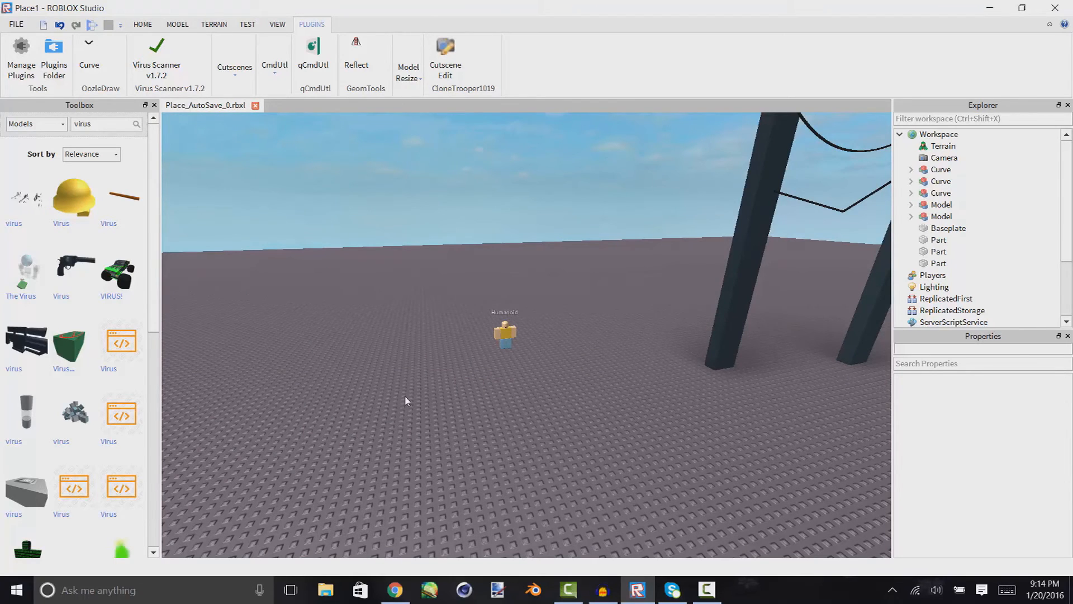